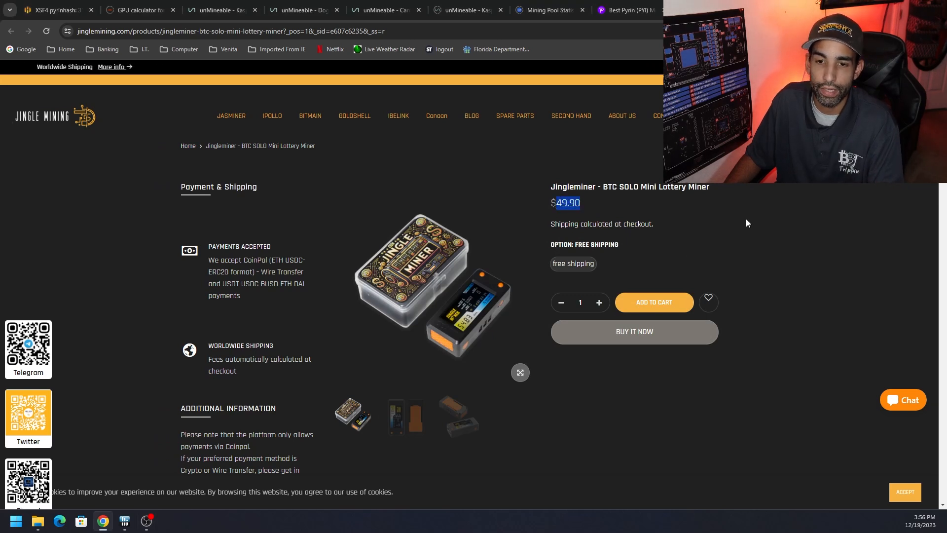
{"action": "mouse_move", "coordinate": [616, 272]}
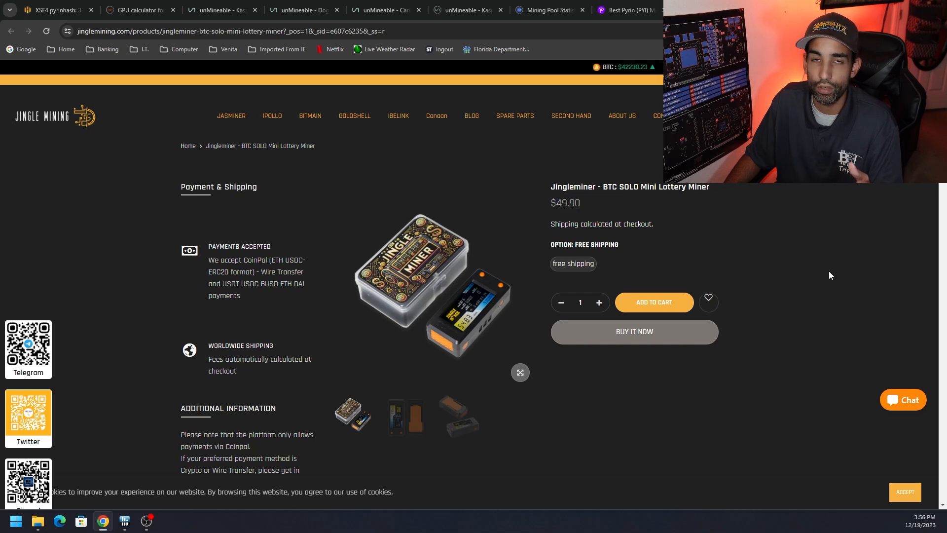
- Scroll to the miner's Description specs and highlight the T-Display-S3 model number
{"action": "scroll", "scroll_direction": "down", "scroll_amount": 3}
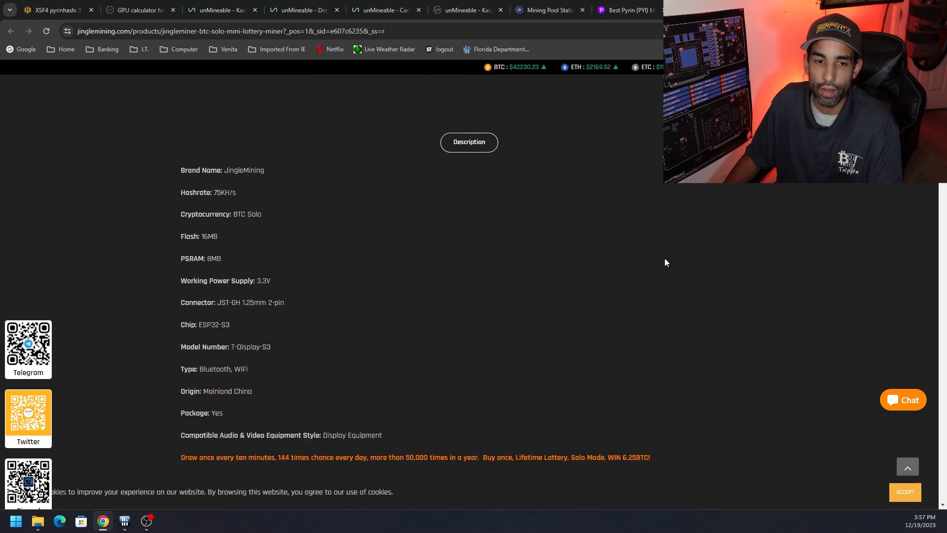
{"action": "scroll", "scroll_direction": "down", "scroll_amount": 3}
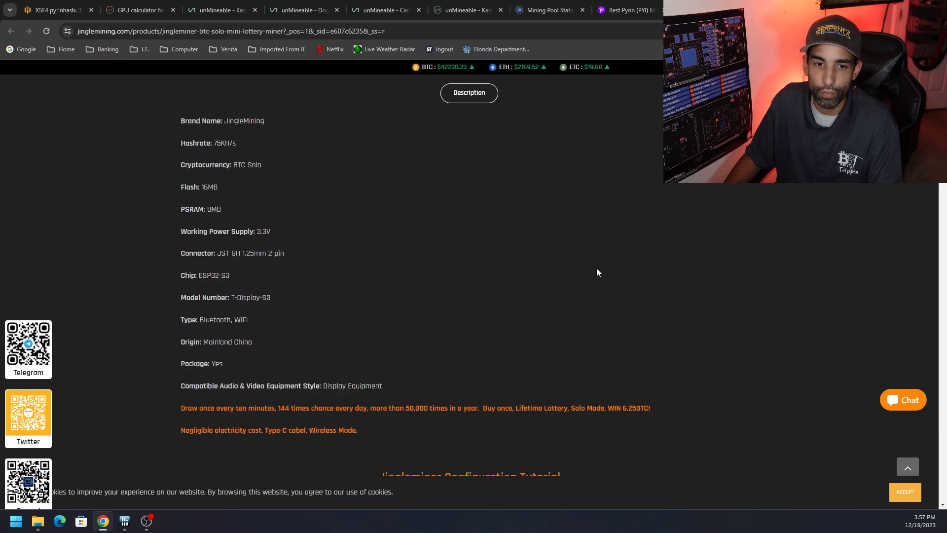
{"action": "double_click", "coordinate": [250, 297]}
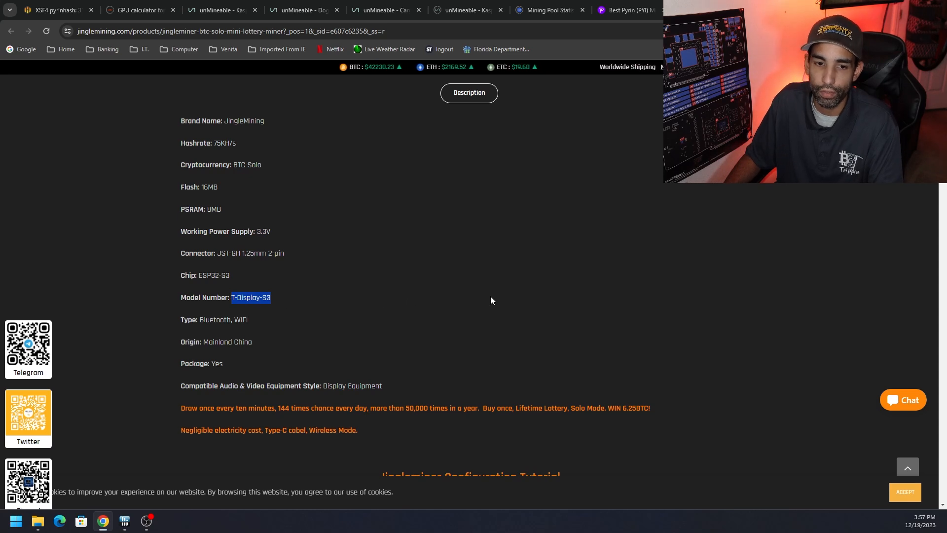
{"action": "scroll", "scroll_direction": "down", "scroll_amount": 3}
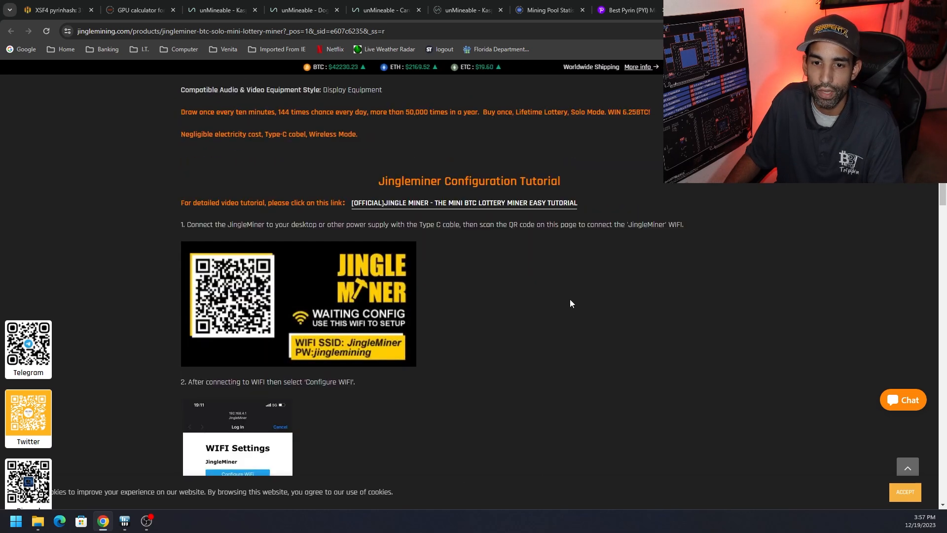
- Scroll through the Jingleminer Configuration Tutorial steps and its example settings screenshot
{"action": "left_click", "coordinate": [464, 202]}
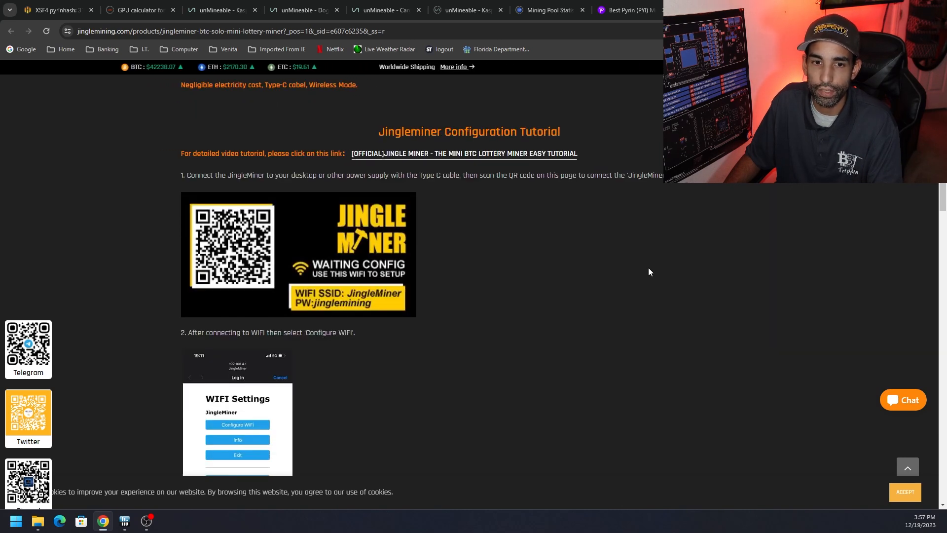
{"action": "scroll", "scroll_direction": "down", "scroll_amount": 3}
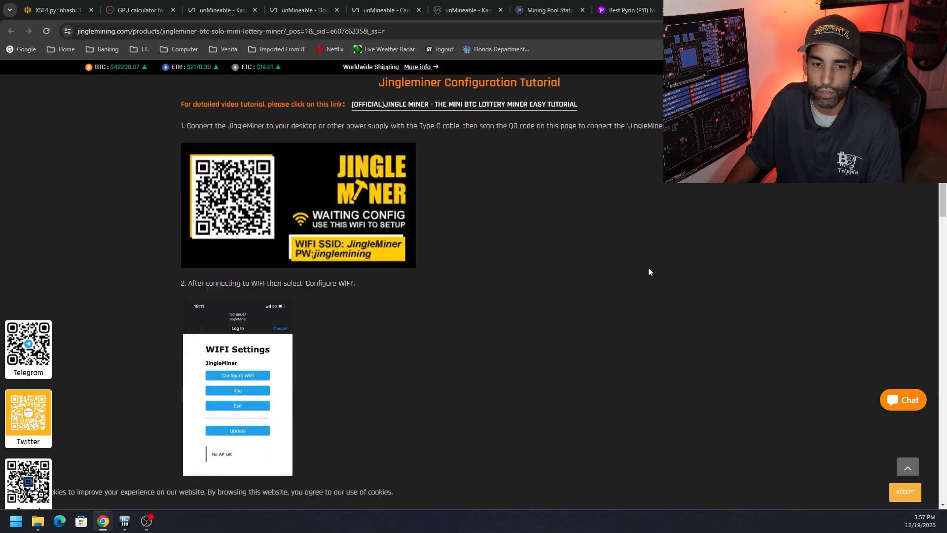
{"action": "scroll", "scroll_direction": "down", "scroll_amount": 3}
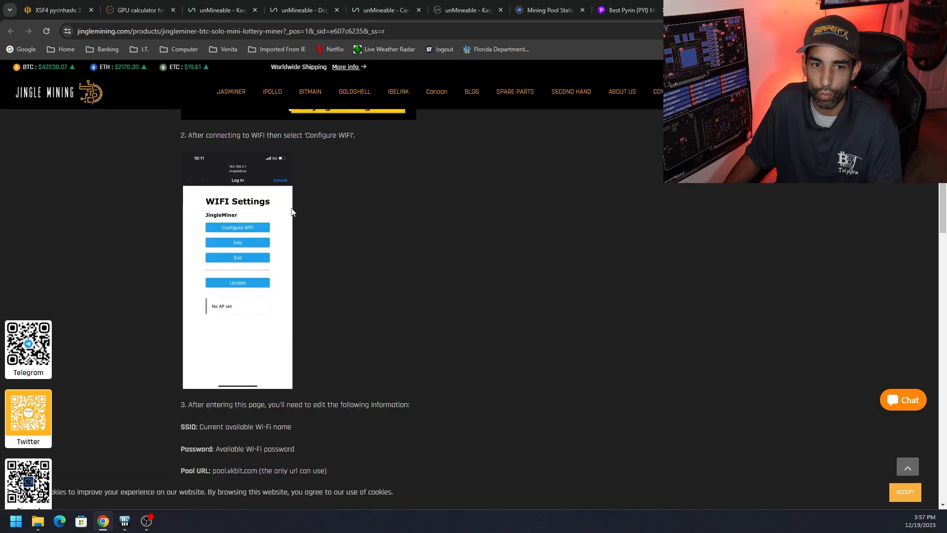
{"action": "scroll", "scroll_direction": "down", "scroll_amount": 3}
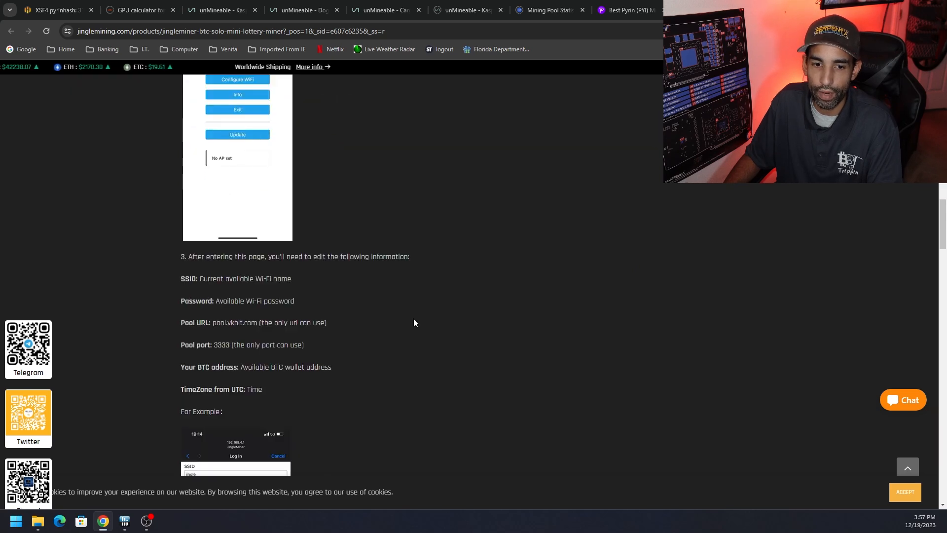
{"action": "mouse_move", "coordinate": [372, 331]}
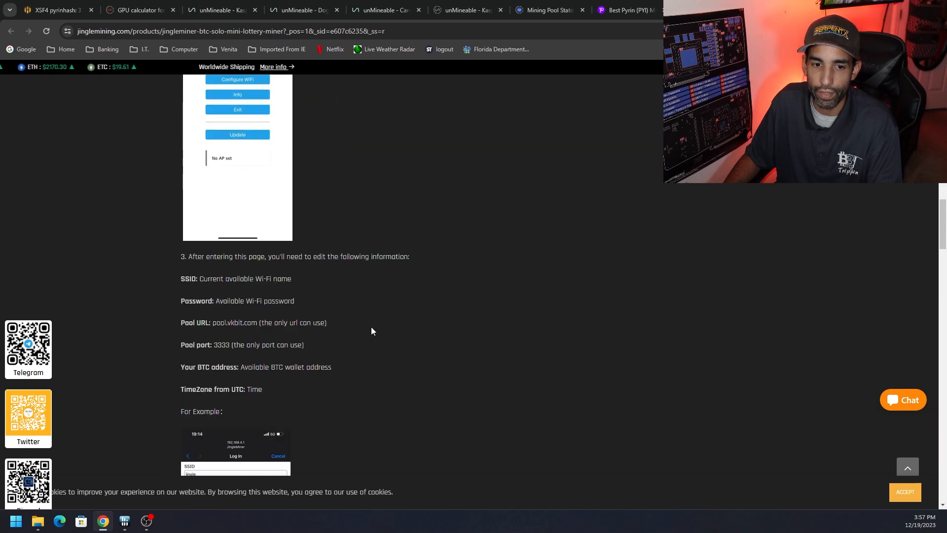
{"action": "scroll", "scroll_direction": "down", "scroll_amount": 3}
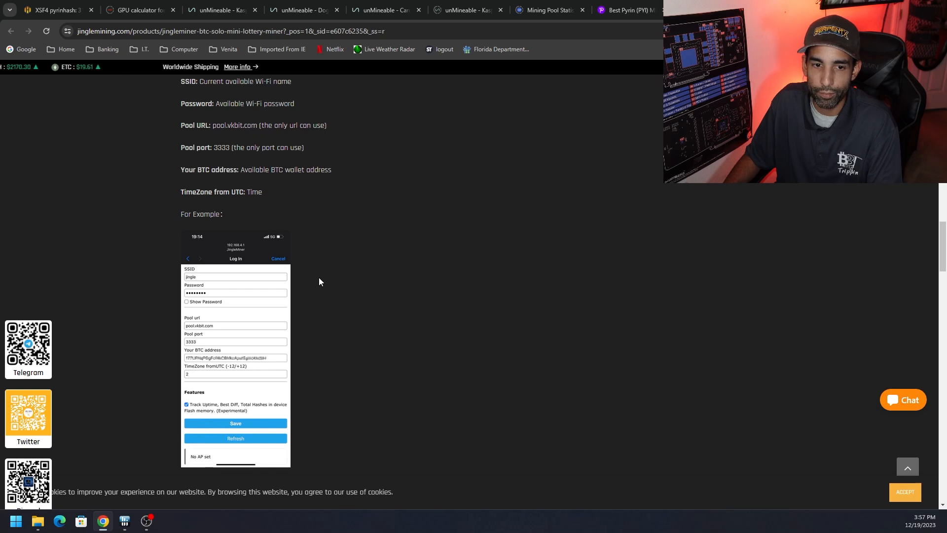
{"action": "scroll", "scroll_direction": "down", "scroll_amount": 3}
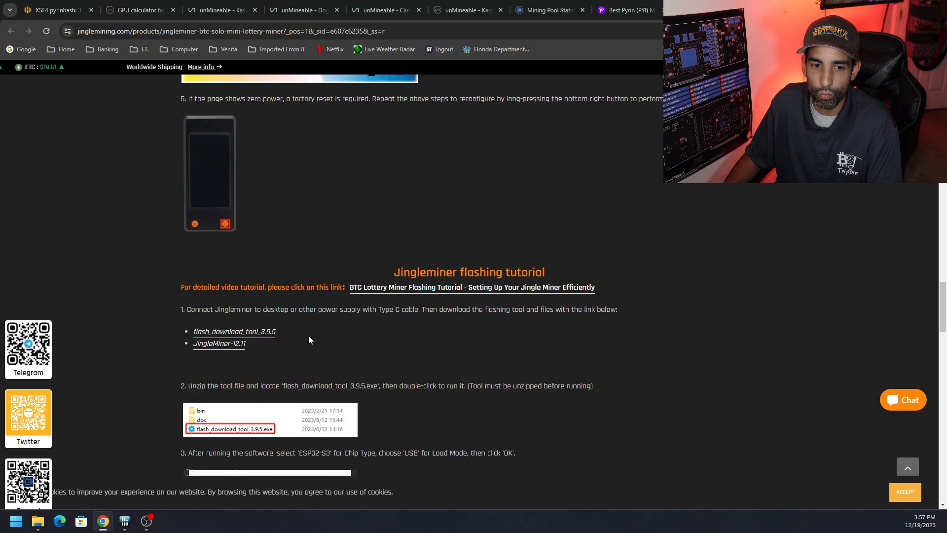
{"action": "mouse_move", "coordinate": [250, 339]}
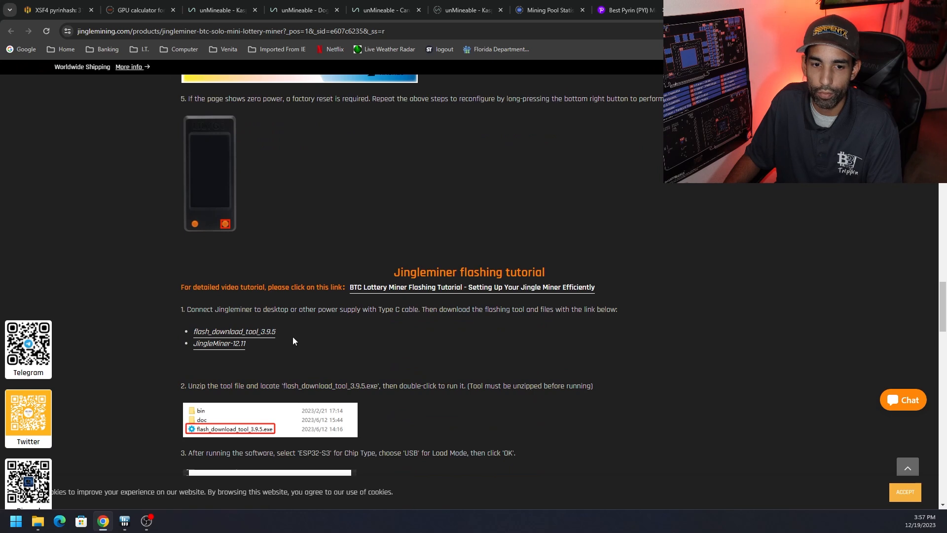
{"action": "mouse_move", "coordinate": [352, 320]}
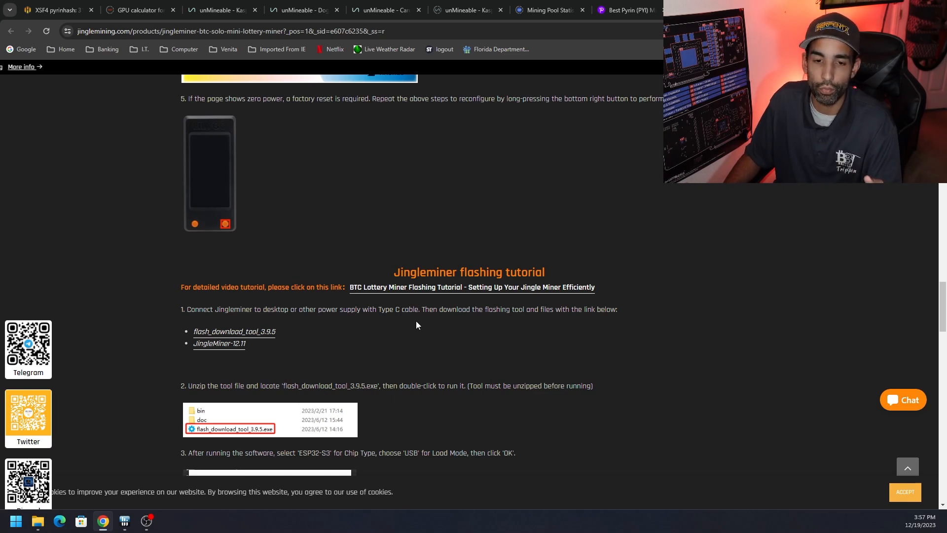
{"action": "mouse_move", "coordinate": [219, 347]}
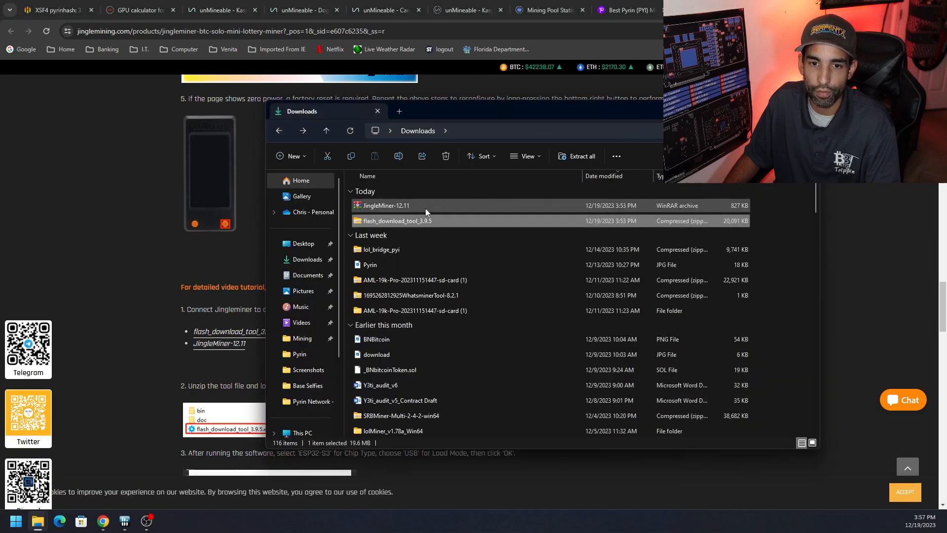
- Open the JingleMiner-12.11 archive and folder in WinRAR, dismissing the license notice
{"action": "double_click", "coordinate": [385, 205]}
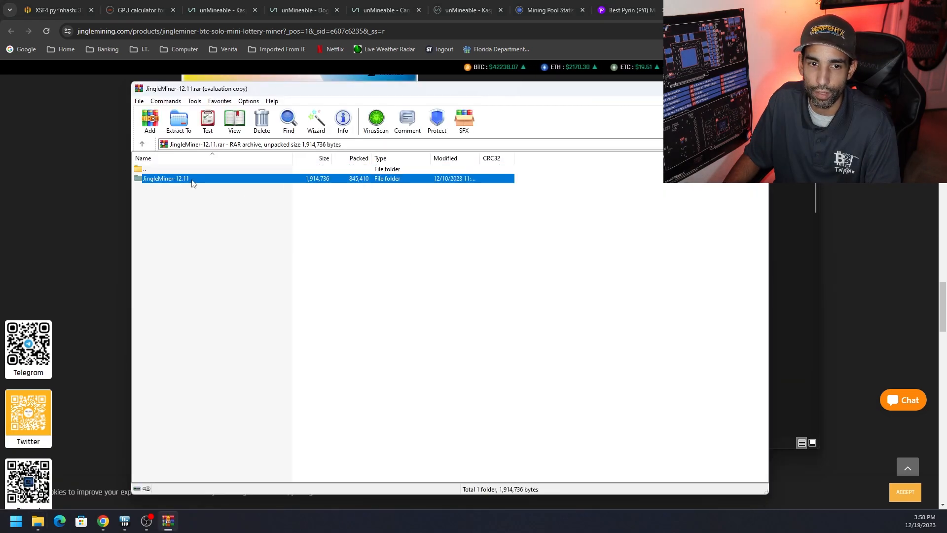
{"action": "double_click", "coordinate": [167, 178]}
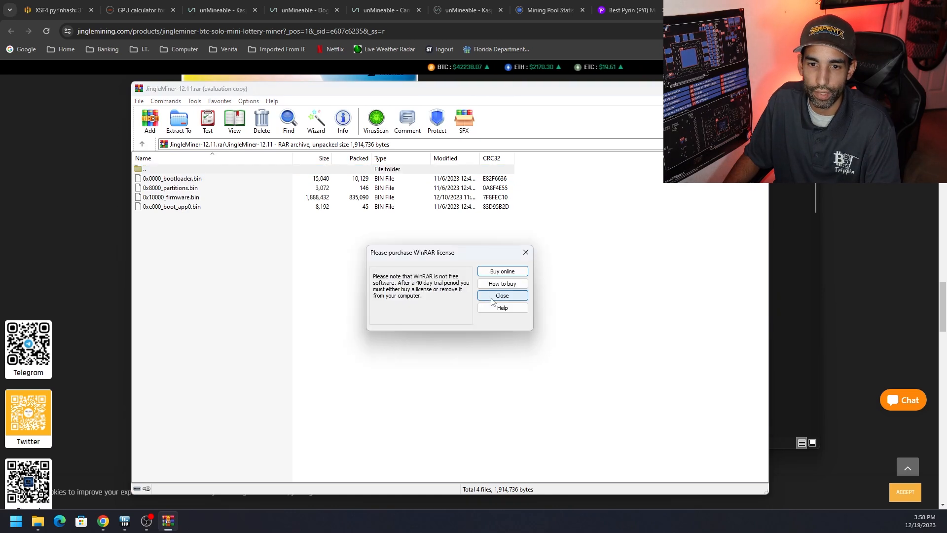
{"action": "left_click", "coordinate": [502, 295]}
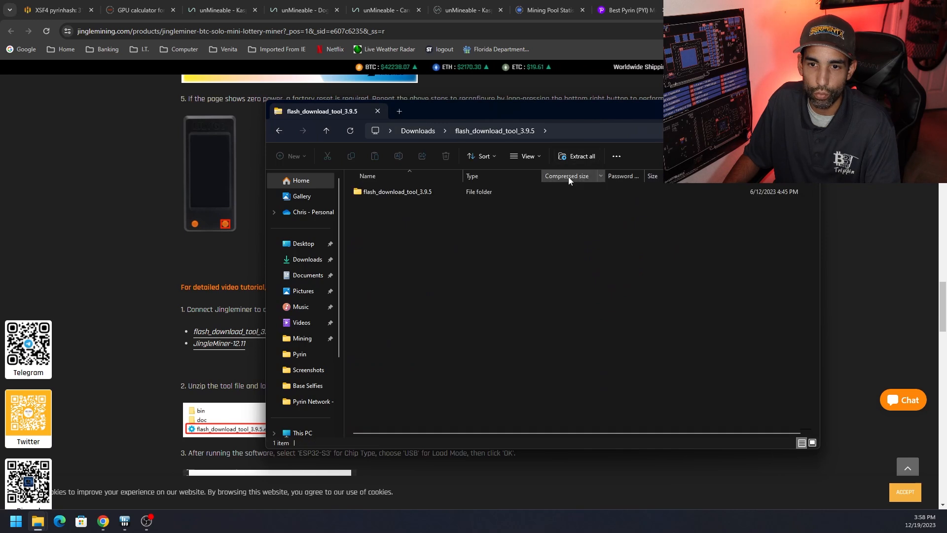
- Extract flash_download_tool_3.9.5 and launch the flash download tool
{"action": "double_click", "coordinate": [397, 192]}
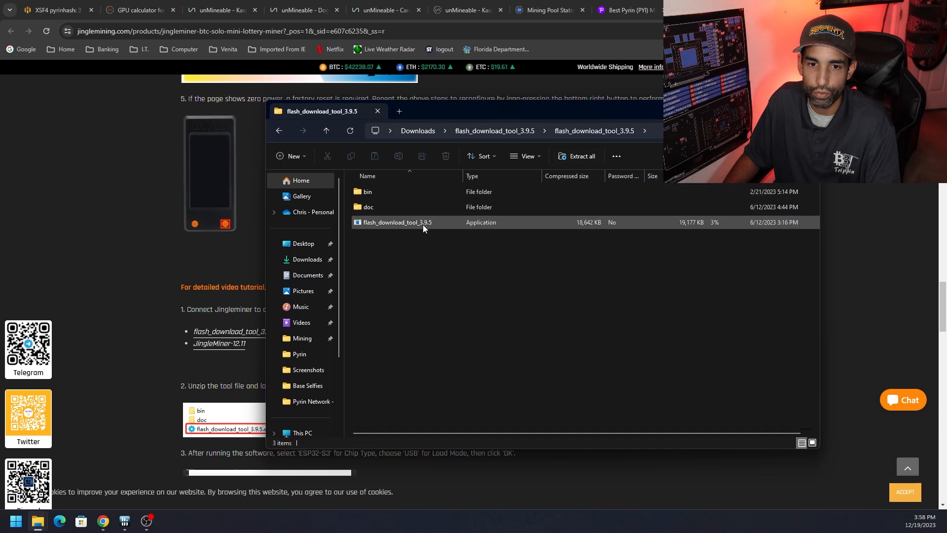
{"action": "left_click", "coordinate": [584, 292]}
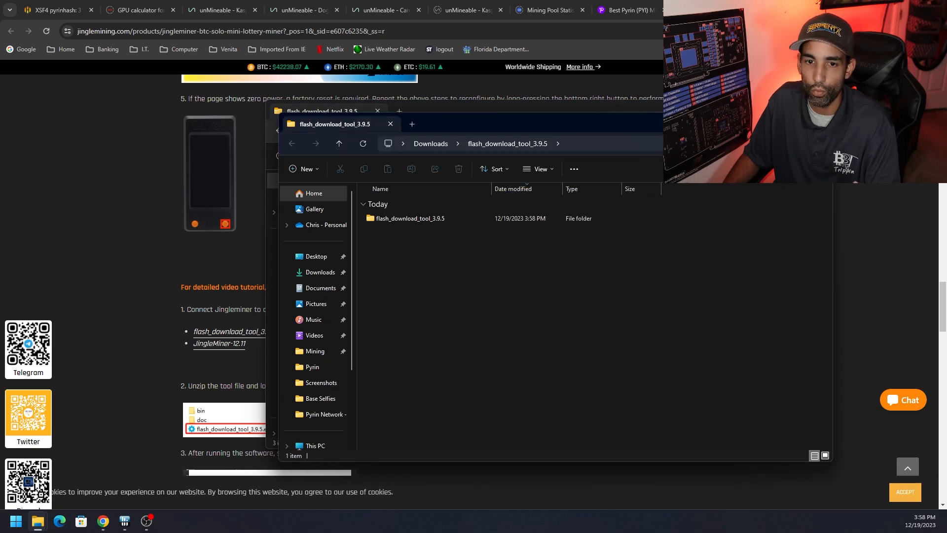
{"action": "double_click", "coordinate": [410, 218]}
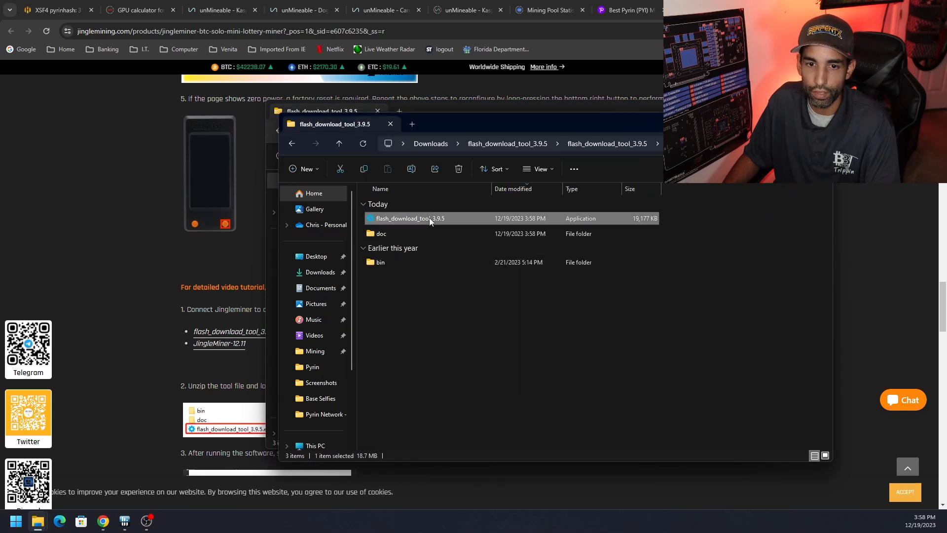
{"action": "double_click", "coordinate": [410, 218]}
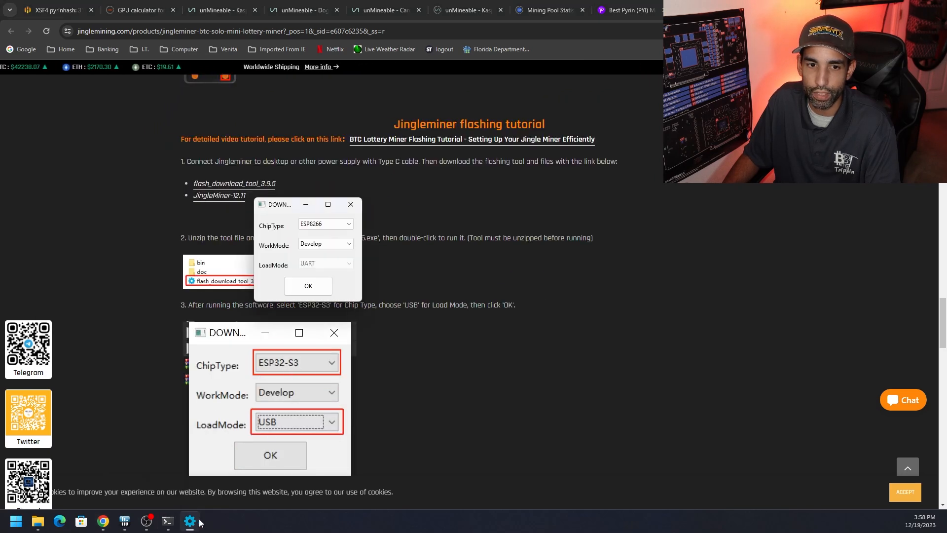
- Choose ESP32-S3 as chip type and USB as load mode, then confirm
{"action": "left_click", "coordinate": [349, 224]}
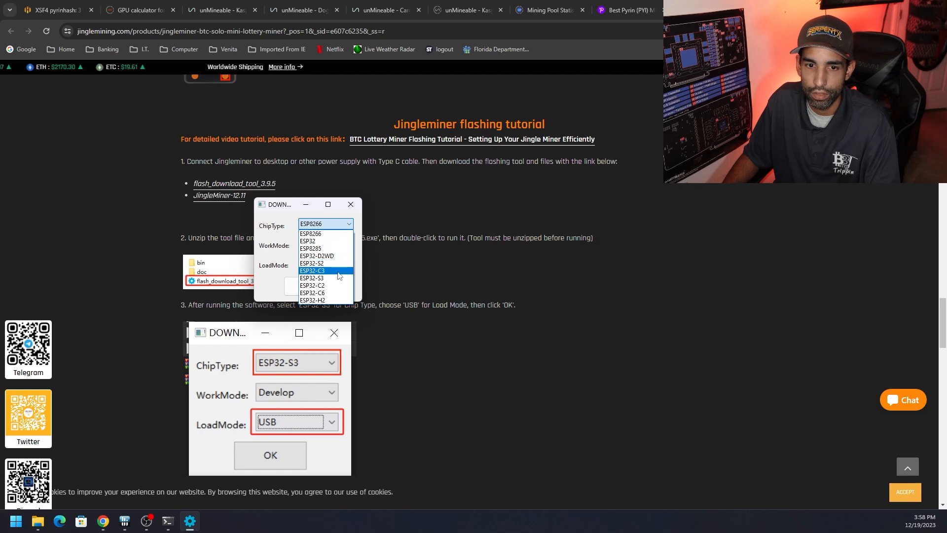
{"action": "left_click", "coordinate": [313, 271]}
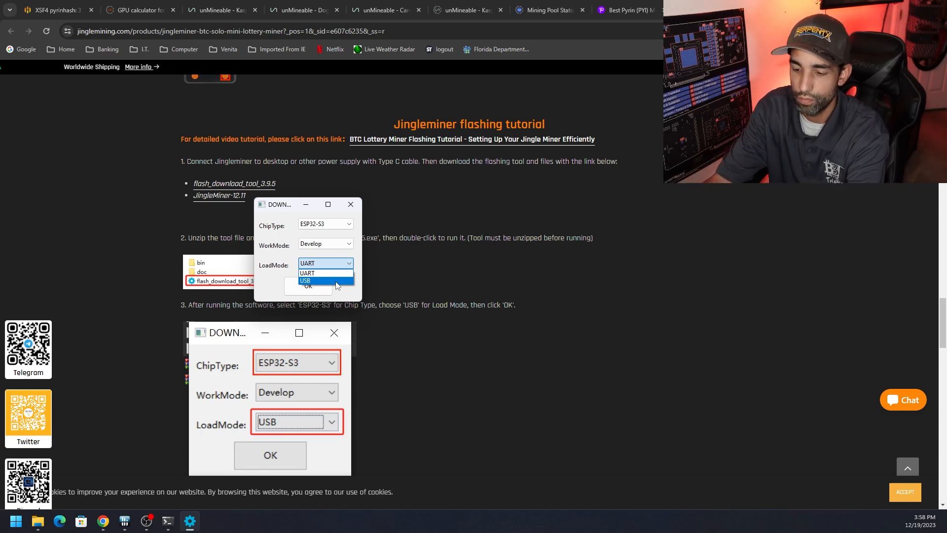
{"action": "left_click", "coordinate": [307, 280]}
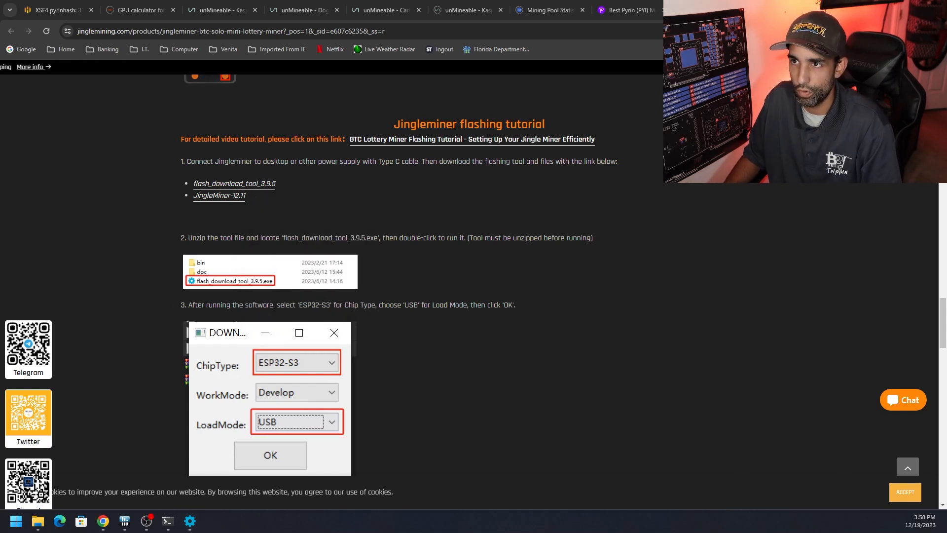
{"action": "left_click", "coordinate": [270, 455]}
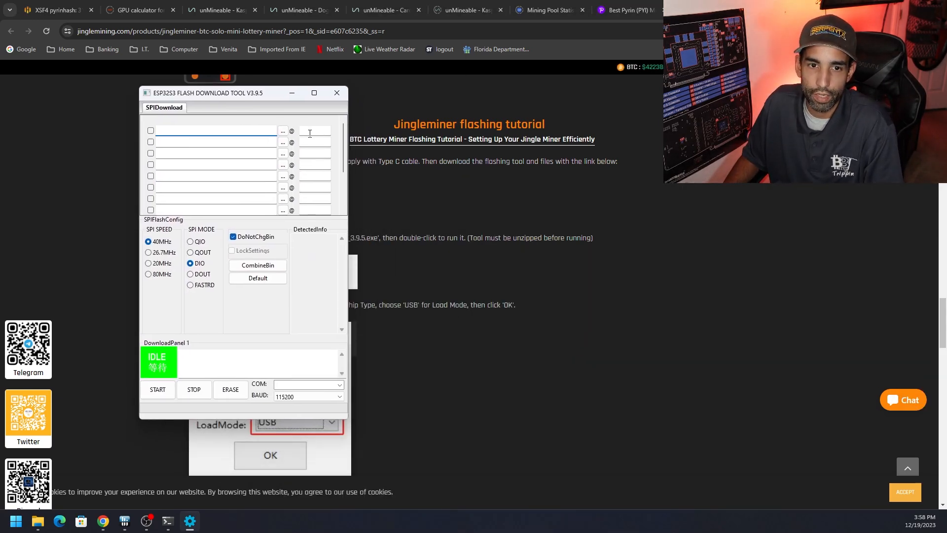
- Cancel the file chooser and extract the JingleMiner-12.11 firmware folder to Downloads
{"action": "left_click", "coordinate": [282, 131]}
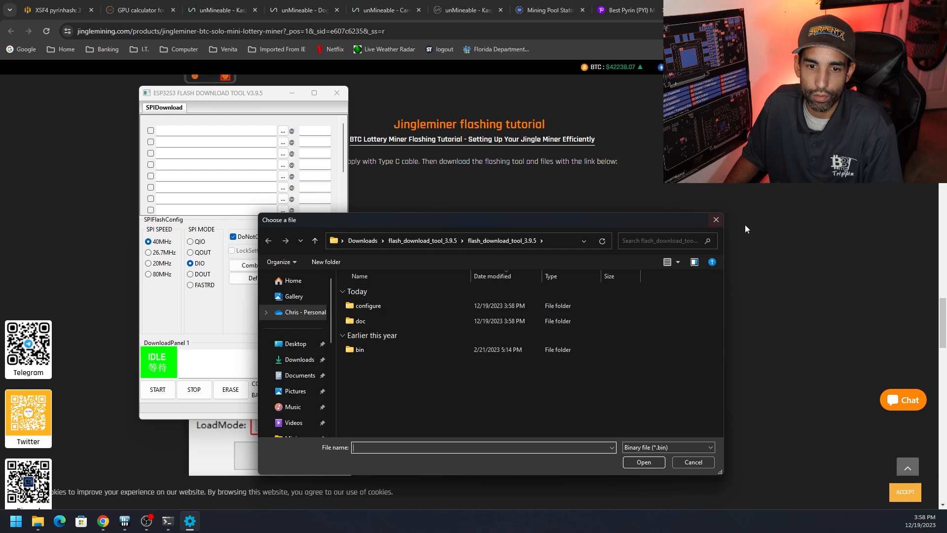
{"action": "left_click", "coordinate": [693, 463]}
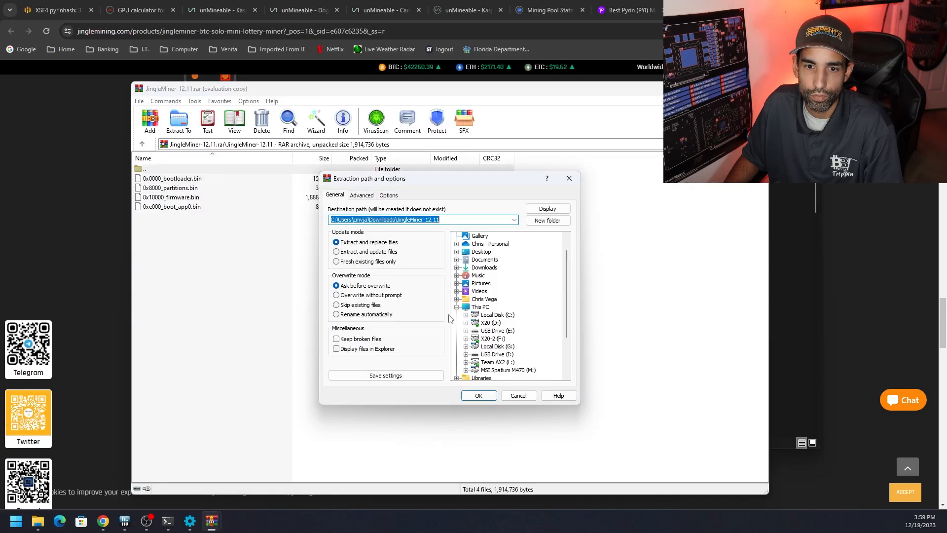
{"action": "left_click", "coordinate": [479, 395]}
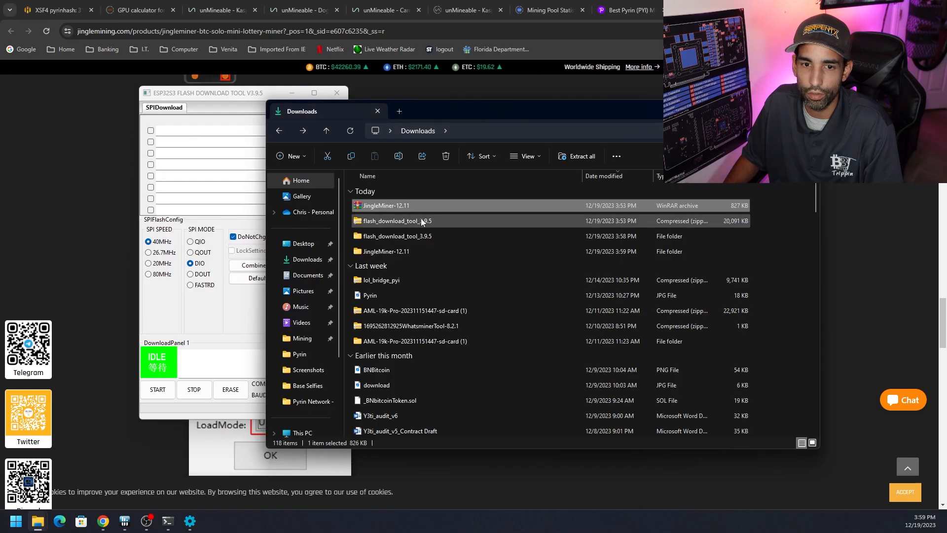
{"action": "double_click", "coordinate": [385, 251]}
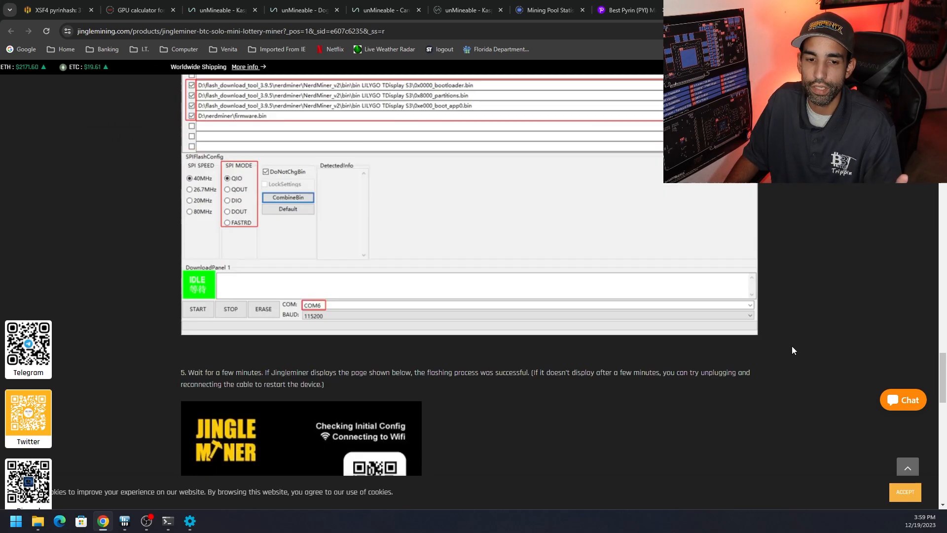
- Scroll through the guide's remaining flashing steps up to the success screen
{"action": "scroll", "scroll_direction": "down", "scroll_amount": 3}
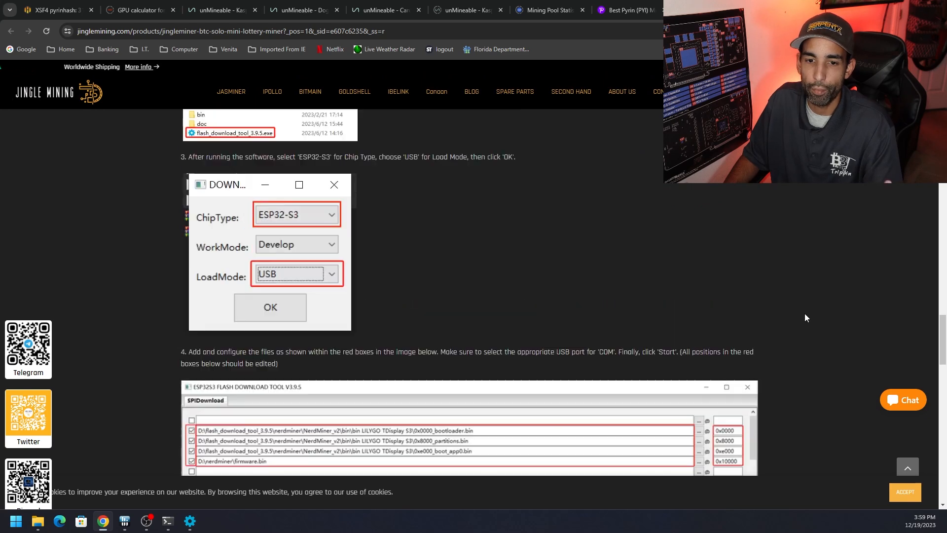
{"action": "scroll", "scroll_direction": "down", "scroll_amount": 3}
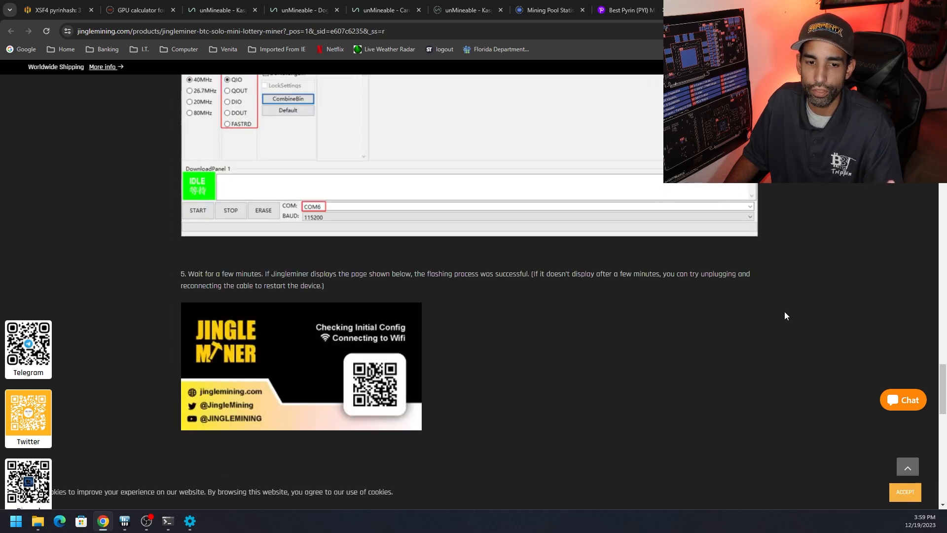
{"action": "mouse_move", "coordinate": [229, 424]}
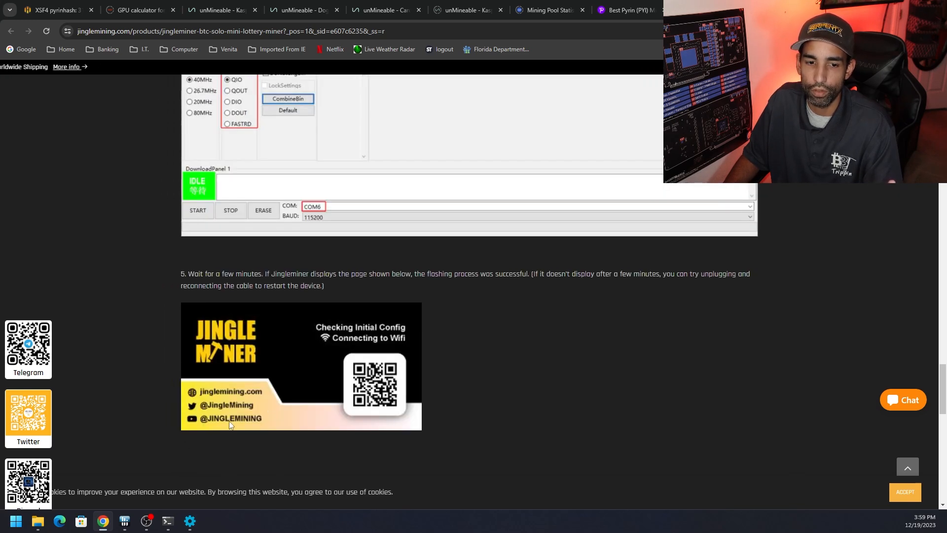
{"action": "scroll", "scroll_direction": "up", "scroll_amount": 3}
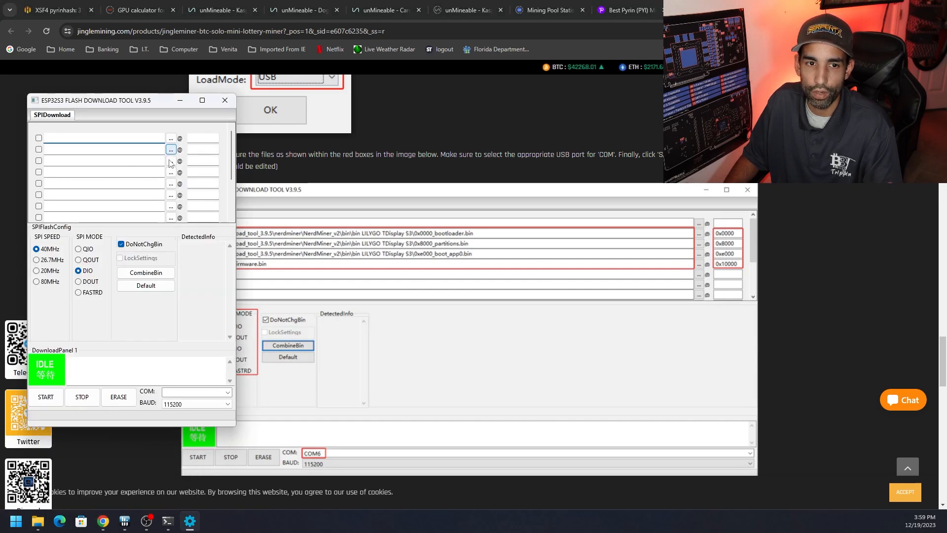
- Load 0x0000_bootloader, 0x8000_partitions, 0xe000_boot_app0 and 0x10000_firmware bins into four rows
{"action": "left_click", "coordinate": [172, 149]}
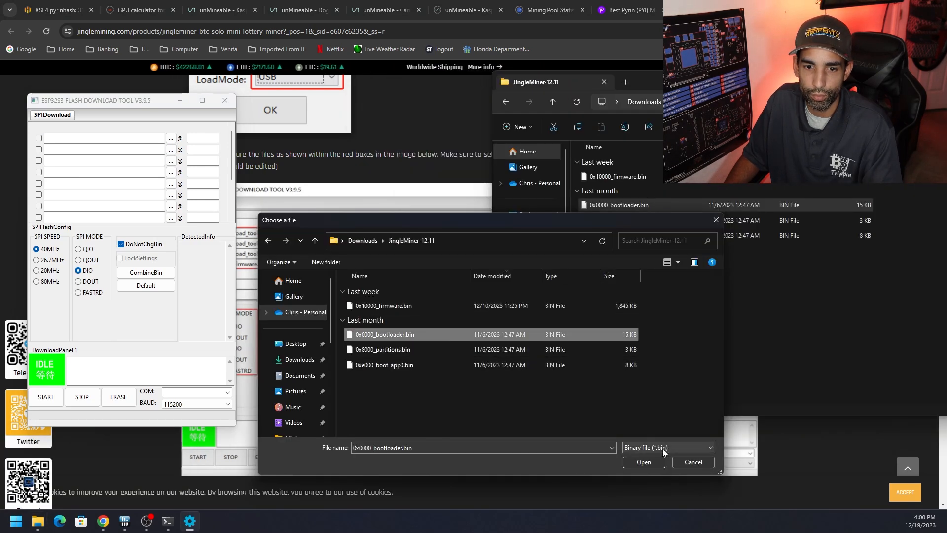
{"action": "left_click", "coordinate": [643, 462]}
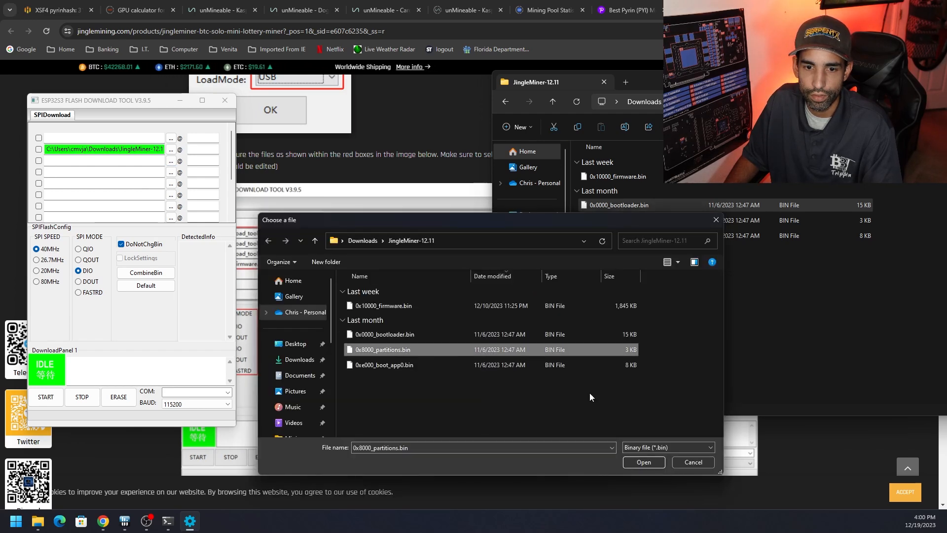
{"action": "left_click", "coordinate": [643, 462]}
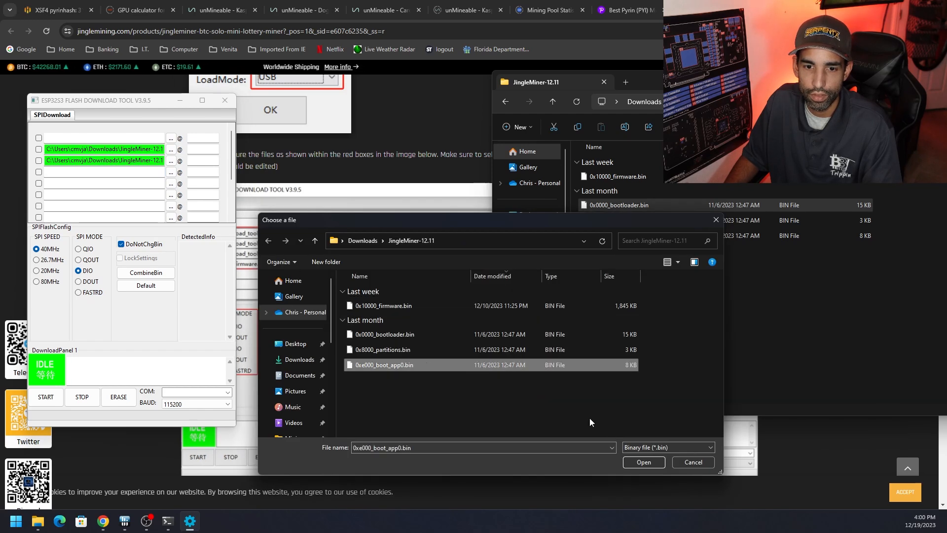
{"action": "left_click", "coordinate": [643, 462]}
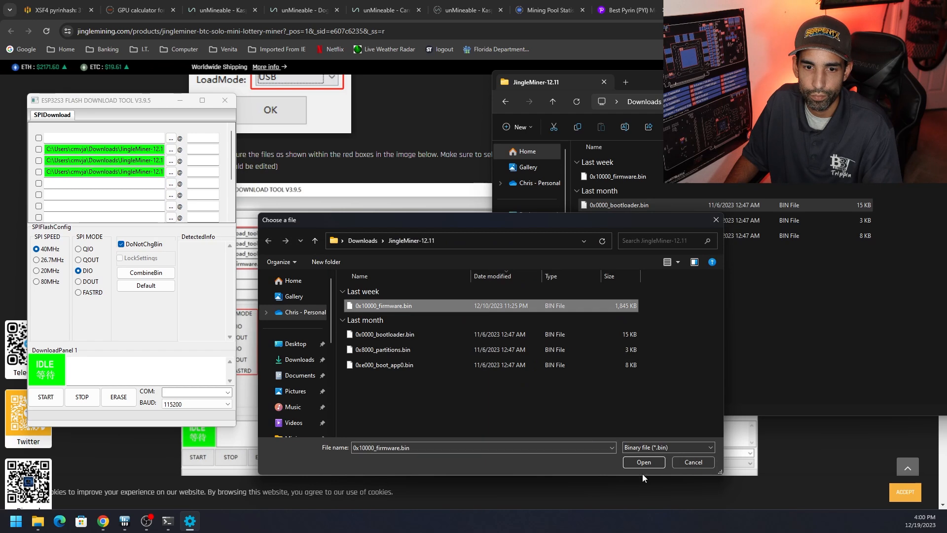
{"action": "left_click", "coordinate": [643, 463]}
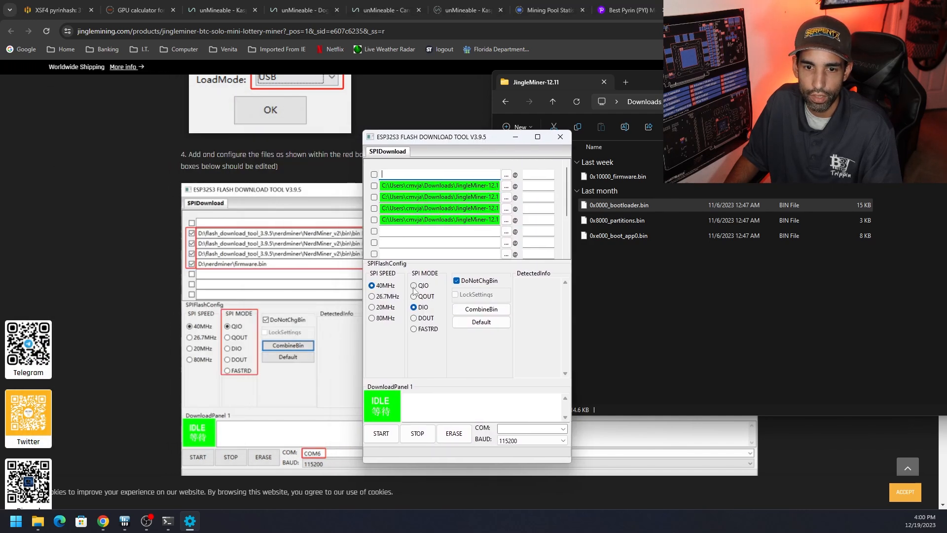
- Set the SPI mode to QIO and select port COM5
{"action": "left_click", "coordinate": [414, 285]}
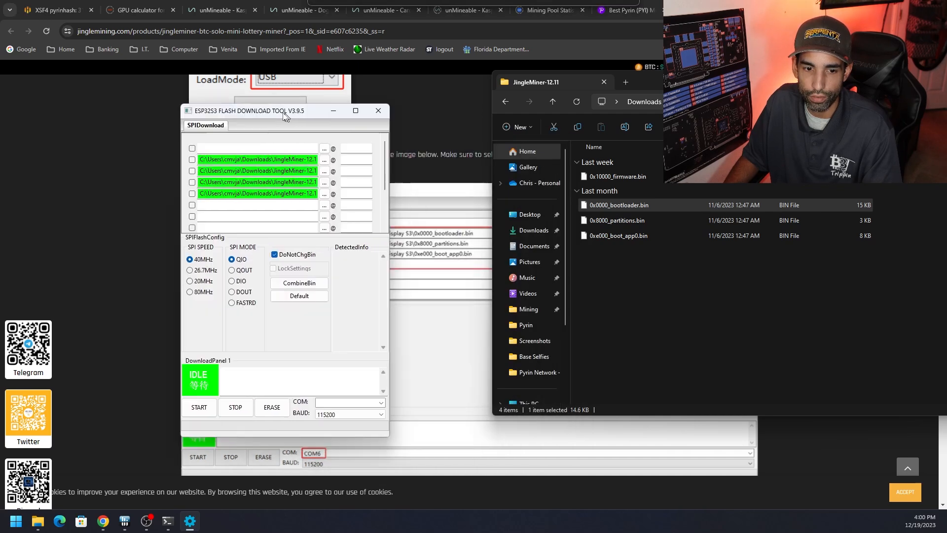
{"action": "left_click_drag", "start_coordinate": [285, 111], "coordinate": [154, 73]}
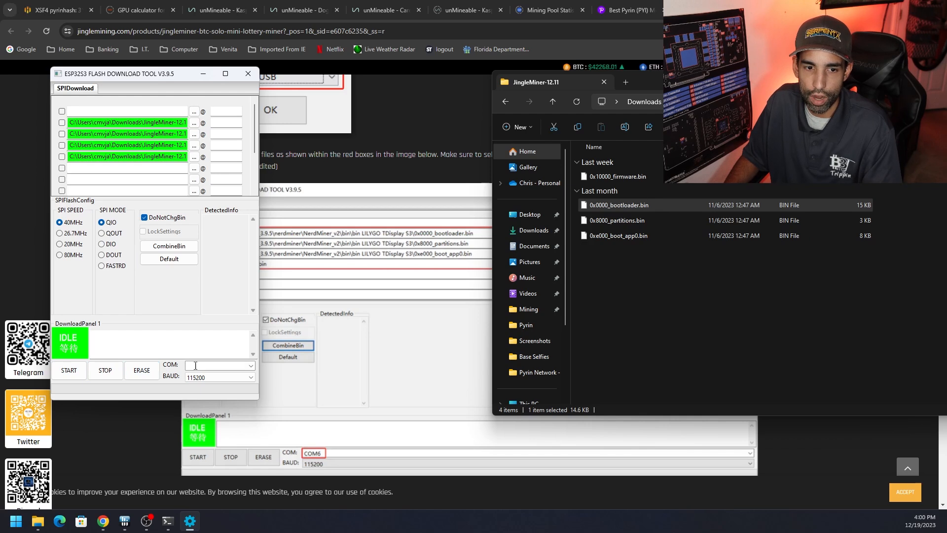
{"action": "left_click", "coordinate": [251, 366]}
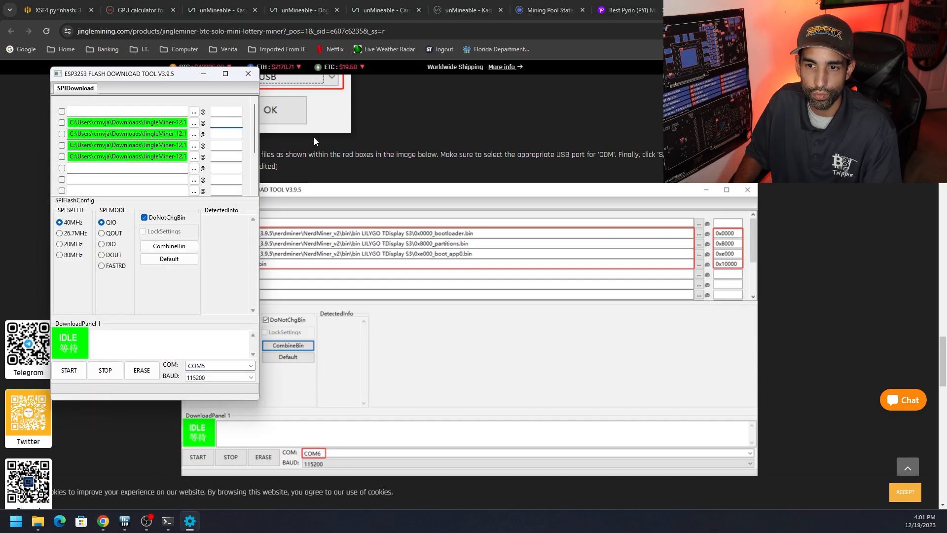
- Enter flash addresses 0x0000, 0x8000 and 0xe000 for the first three bins
{"action": "type", "text": "0x000"}
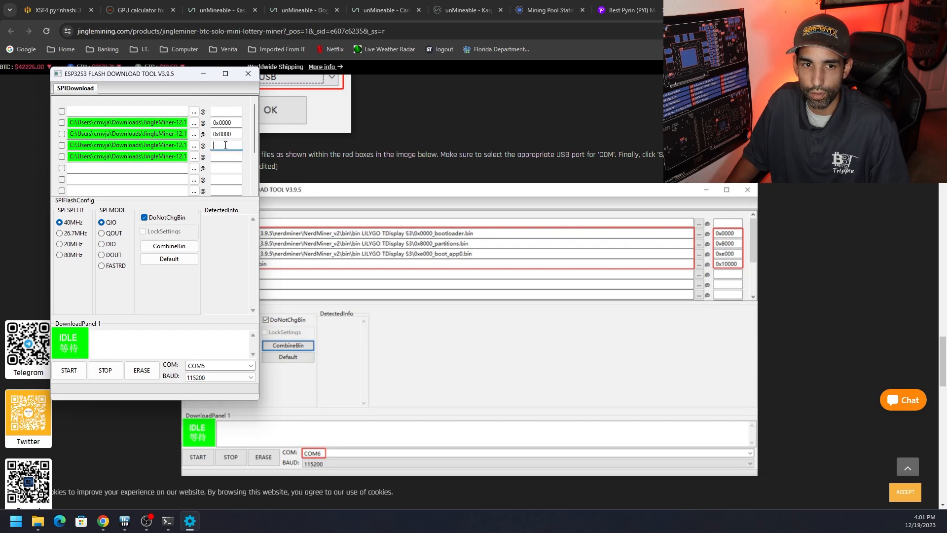
{"action": "type", "text": "0xe00"}
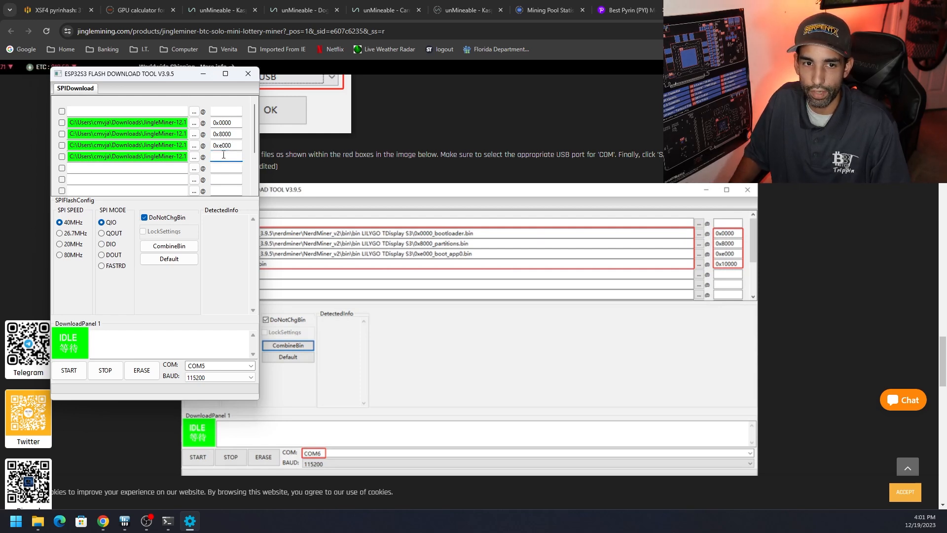
{"action": "type", "text": "0x10000"}
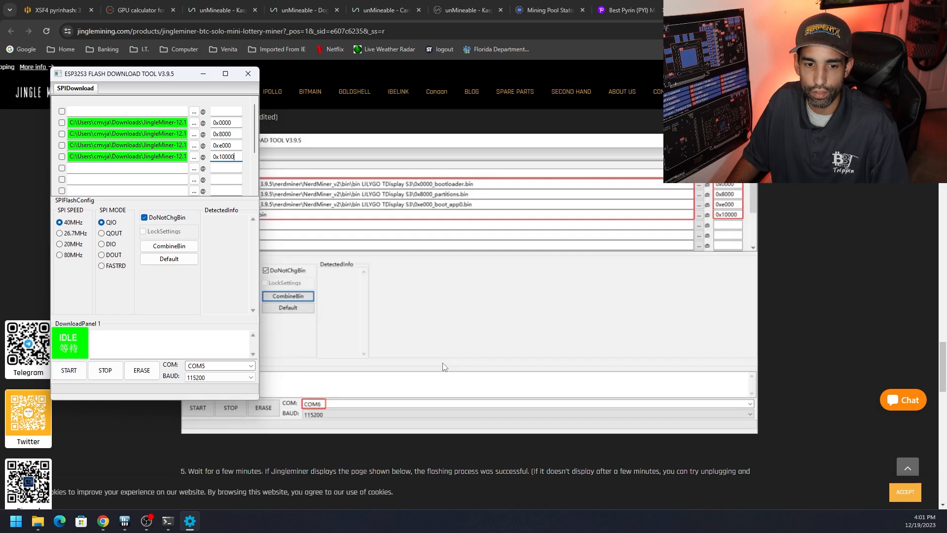
- Give the firmware address 0x10000 and flash all four files until FINISH appears
{"action": "left_click", "coordinate": [68, 370]}
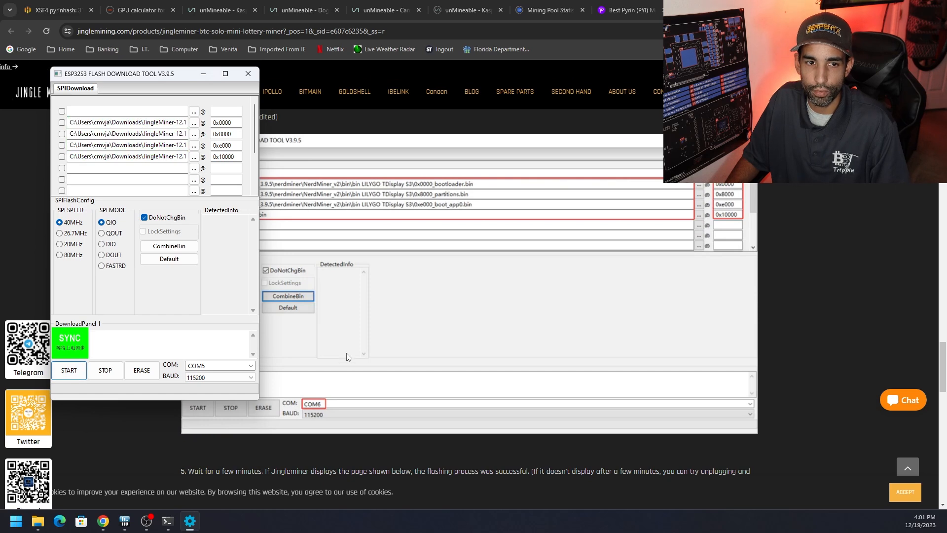
{"action": "left_click", "coordinate": [68, 369]}
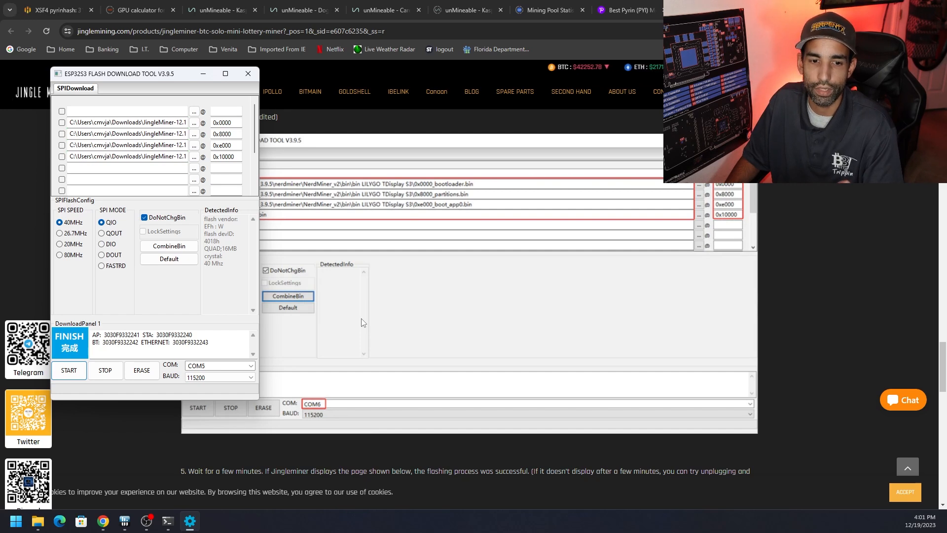
{"action": "left_click", "coordinate": [104, 369]}
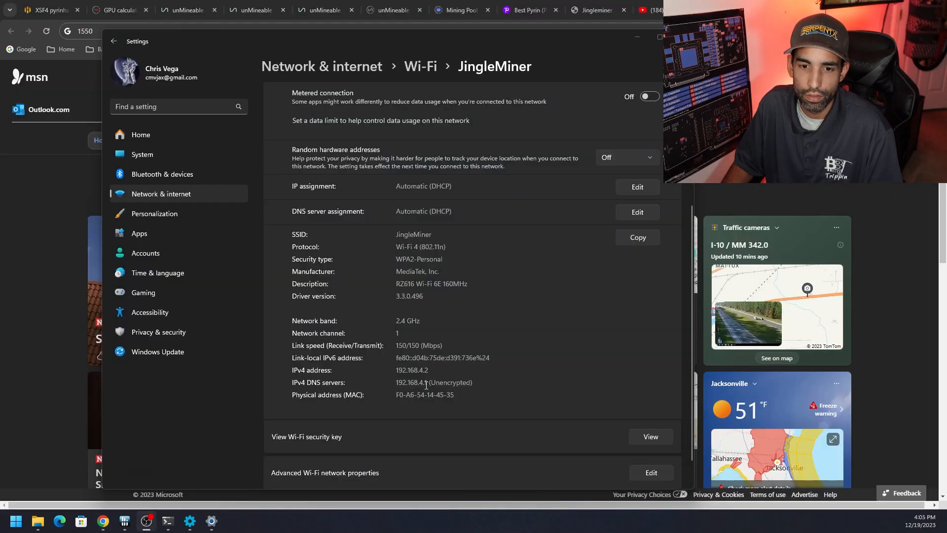
- Highlight the miner's 192.168.4.1 address in the JingleMiner network properties
{"action": "double_click", "coordinate": [412, 370]}
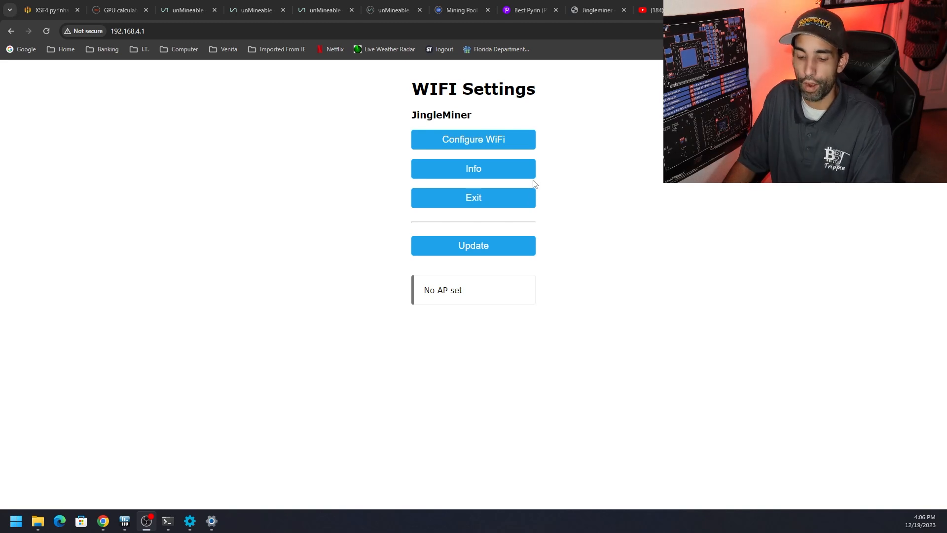
{"action": "mouse_move", "coordinate": [519, 180]}
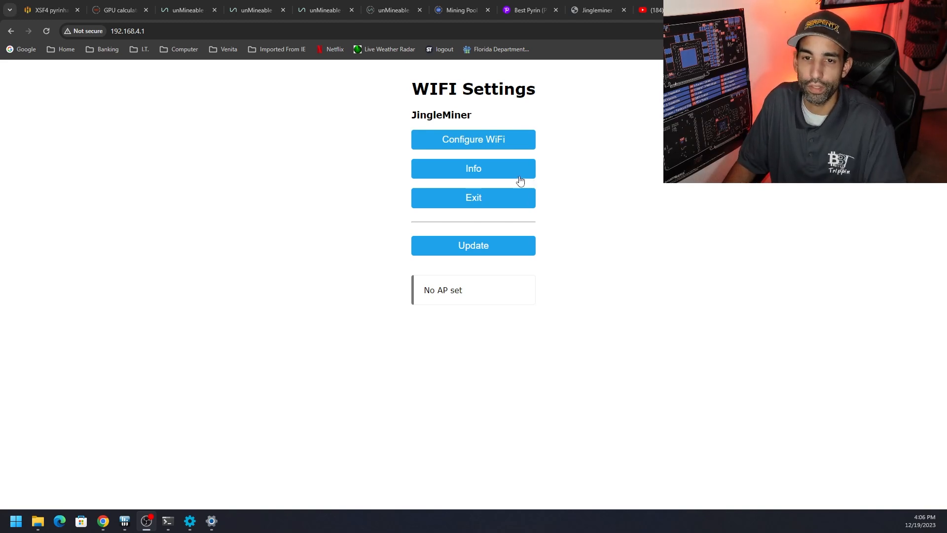
- Open the miner's Configure WiFi form and select the default public-pool.io pool url
{"action": "left_click", "coordinate": [473, 139]}
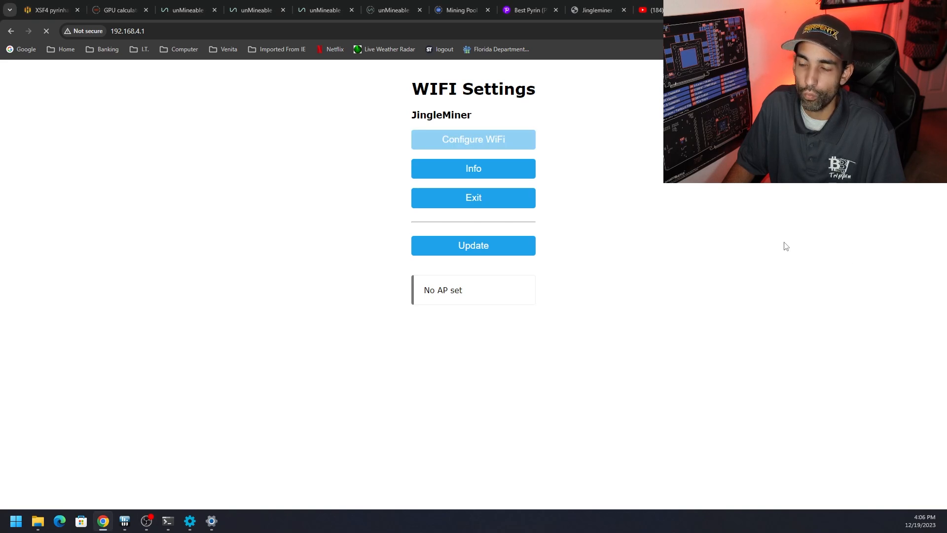
{"action": "left_click", "coordinate": [473, 139]}
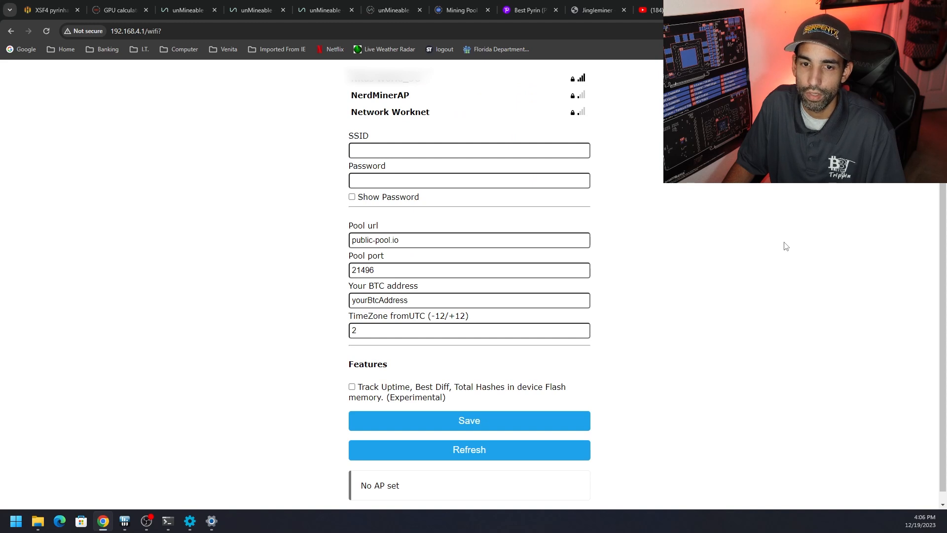
{"action": "scroll", "scroll_direction": "down", "scroll_amount": 3}
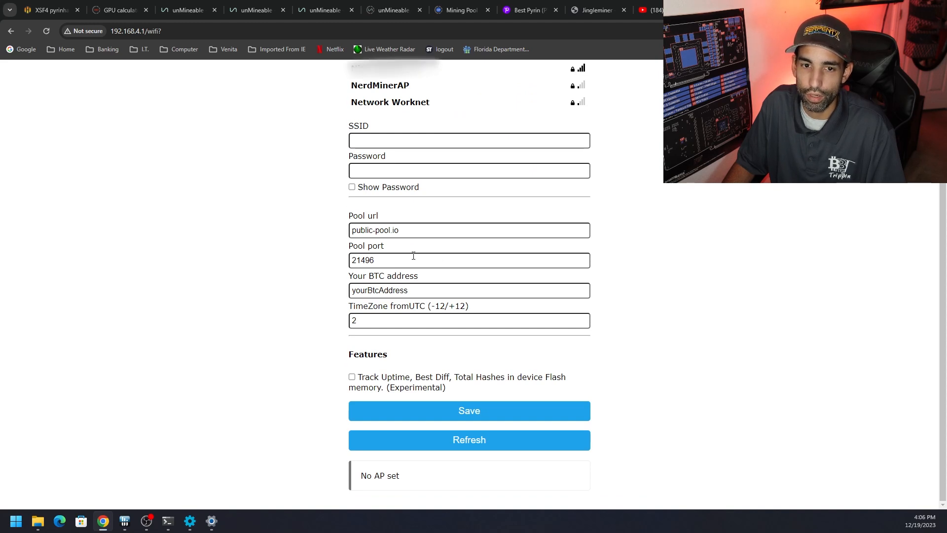
{"action": "double_click", "coordinate": [374, 231]}
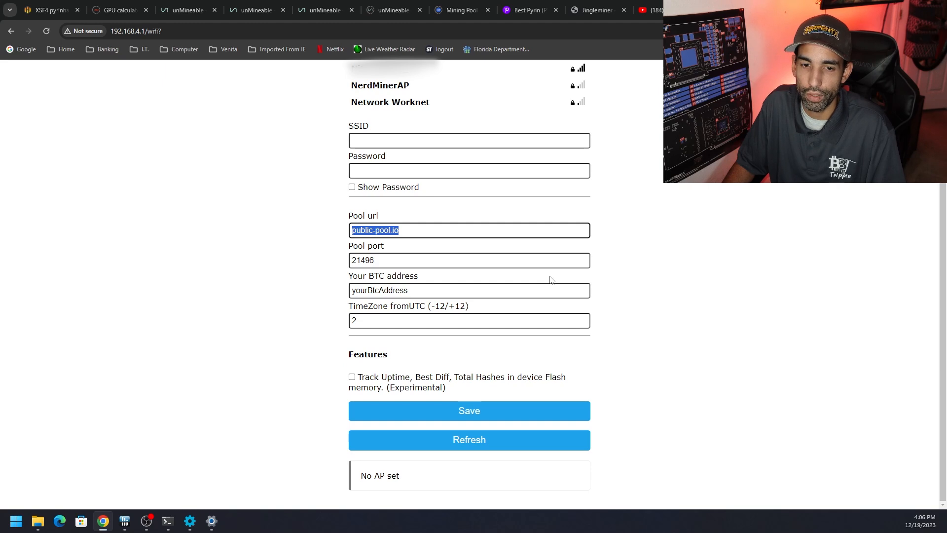
{"action": "mouse_move", "coordinate": [406, 231]}
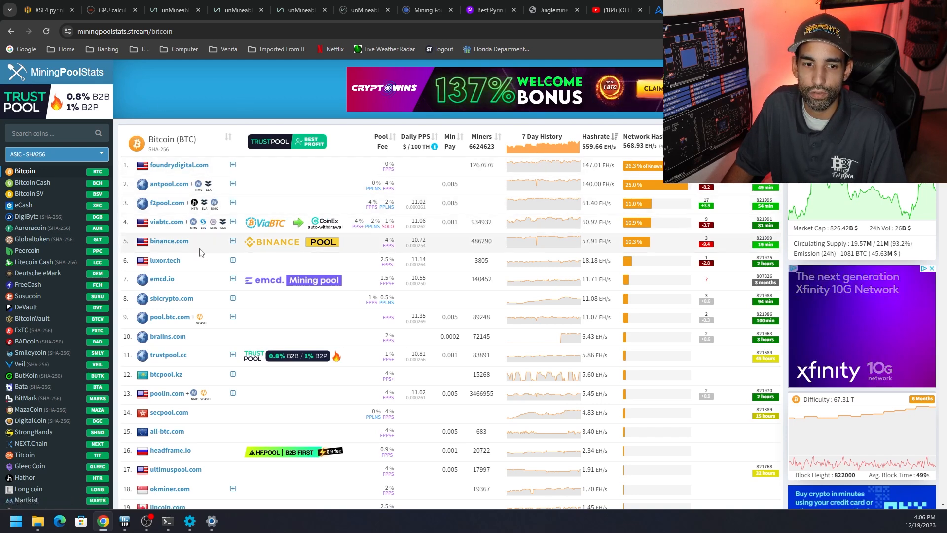
{"action": "scroll", "scroll_direction": "down", "scroll_amount": 3}
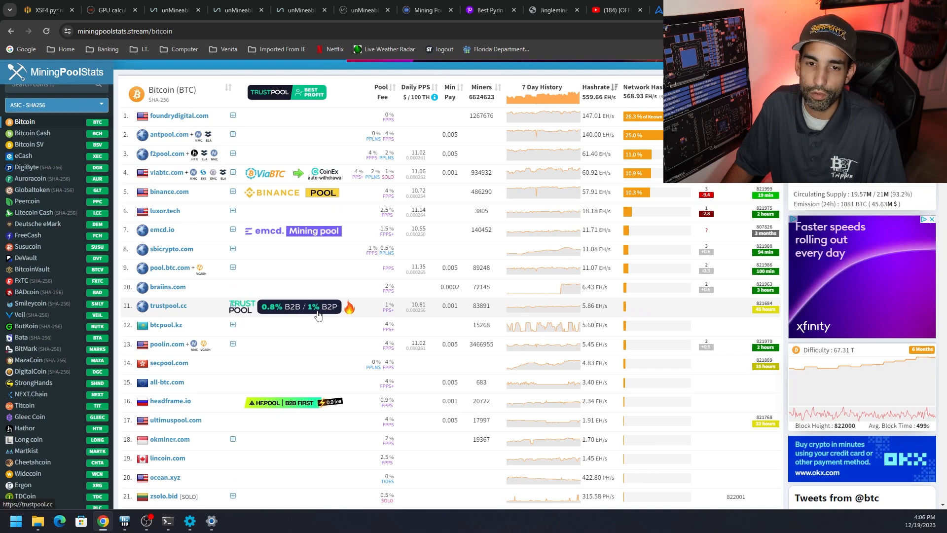
{"action": "scroll", "scroll_direction": "down", "scroll_amount": 3}
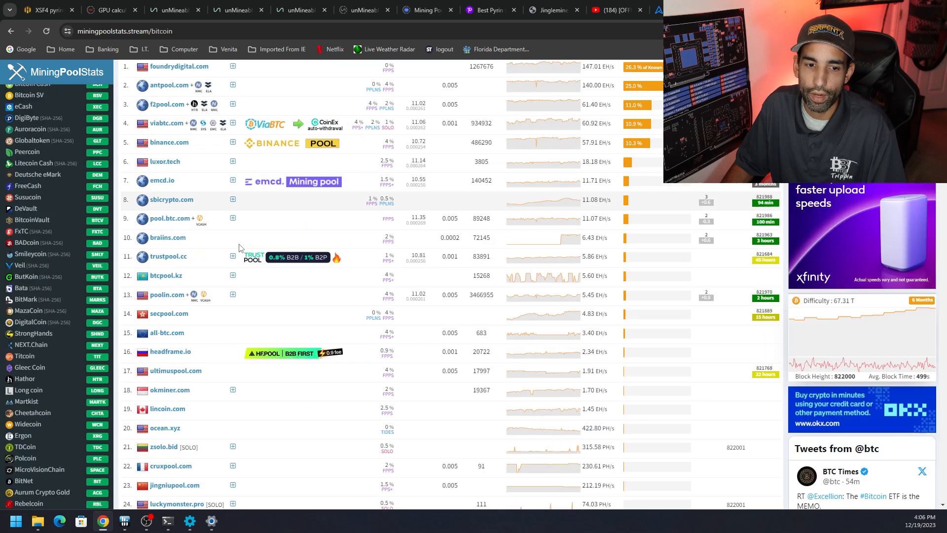
{"action": "scroll", "scroll_direction": "down", "scroll_amount": 3}
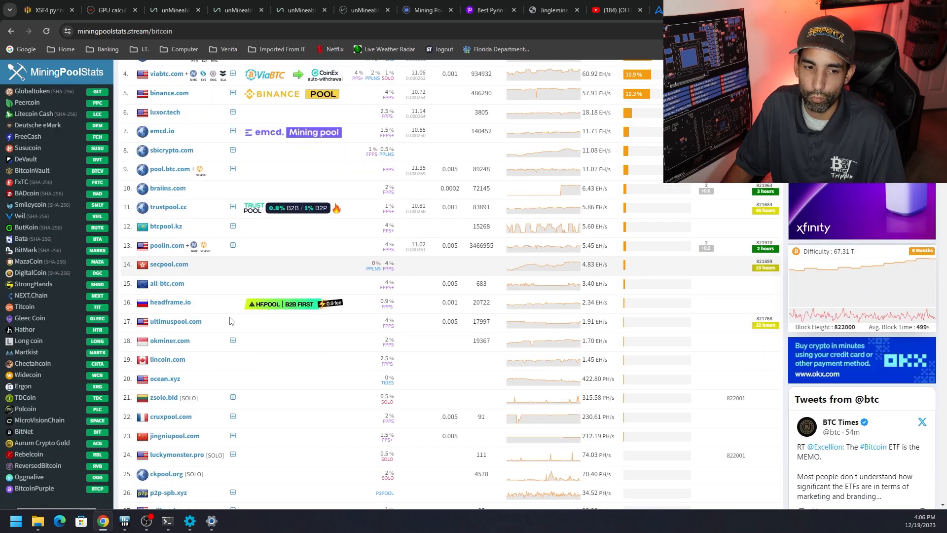
{"action": "scroll", "scroll_direction": "down", "scroll_amount": 3}
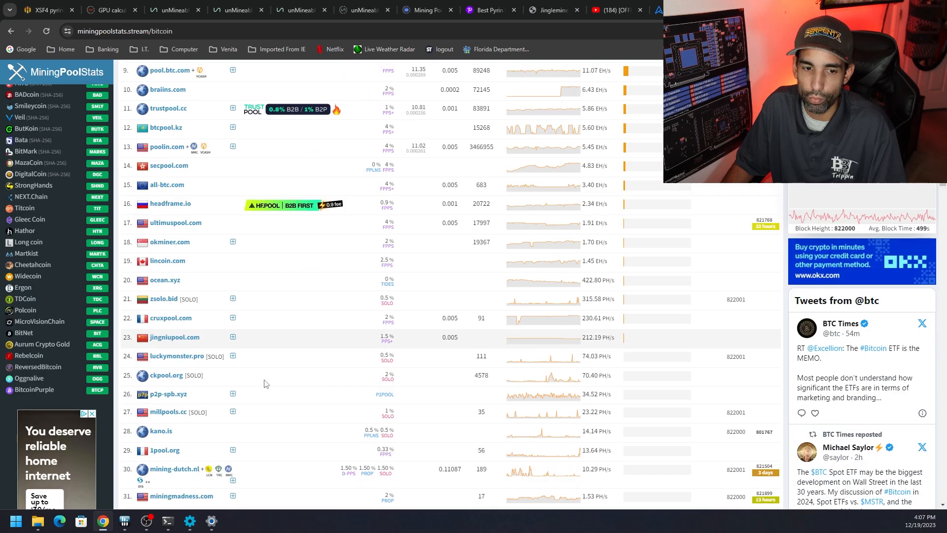
{"action": "scroll", "scroll_direction": "down", "scroll_amount": 3}
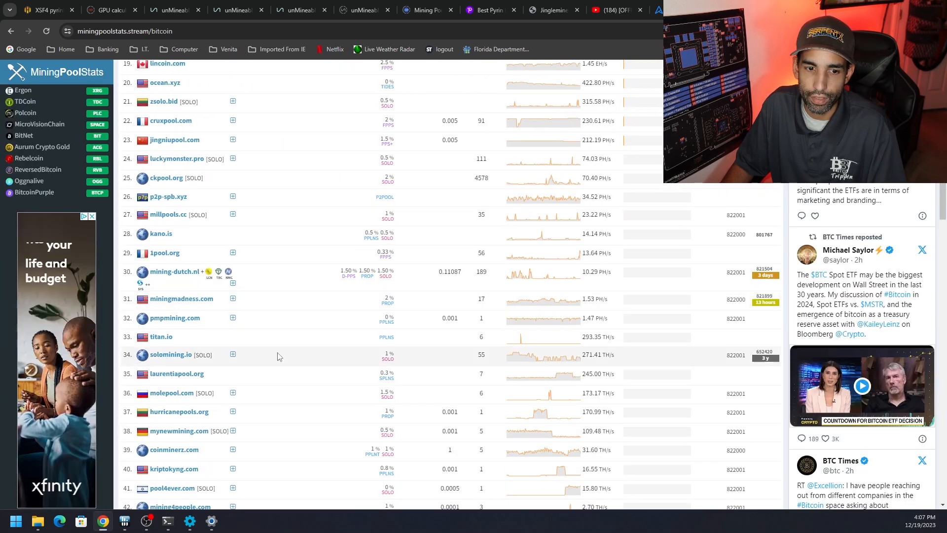
{"action": "scroll", "scroll_direction": "down", "scroll_amount": 3}
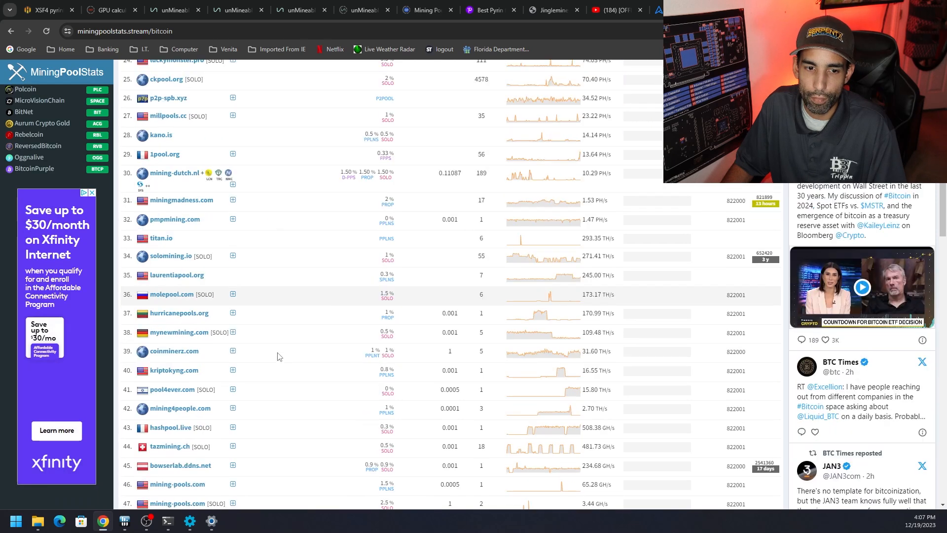
{"action": "scroll", "scroll_direction": "down", "scroll_amount": 3}
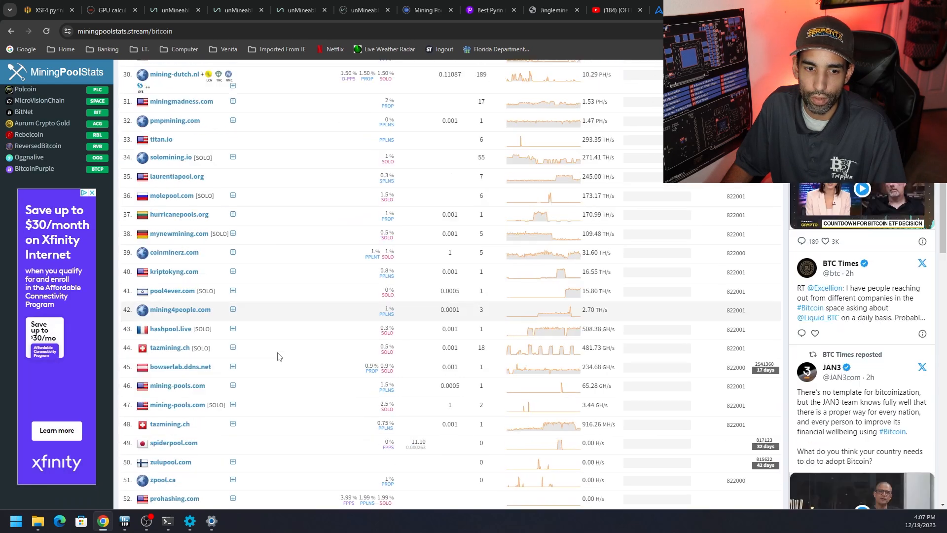
{"action": "scroll", "scroll_direction": "down", "scroll_amount": 3}
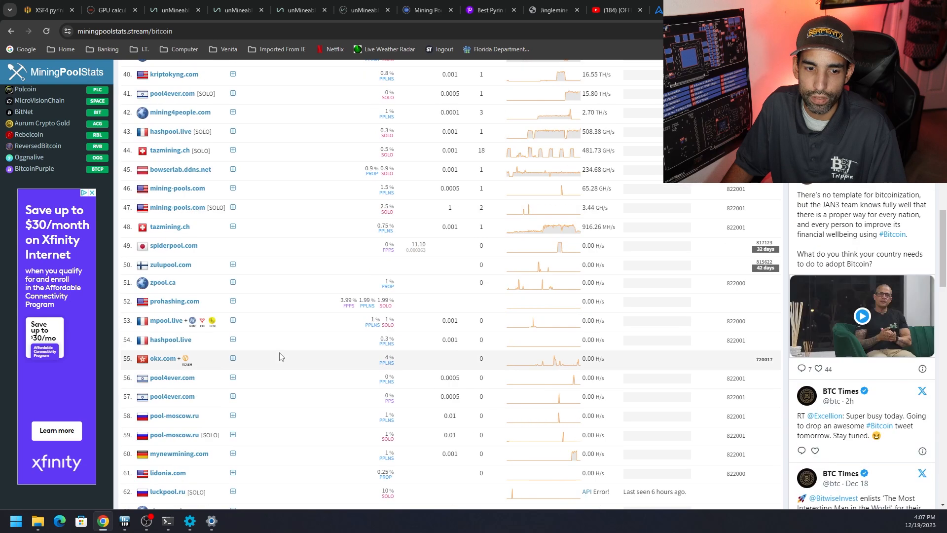
{"action": "scroll", "scroll_direction": "down", "scroll_amount": 3}
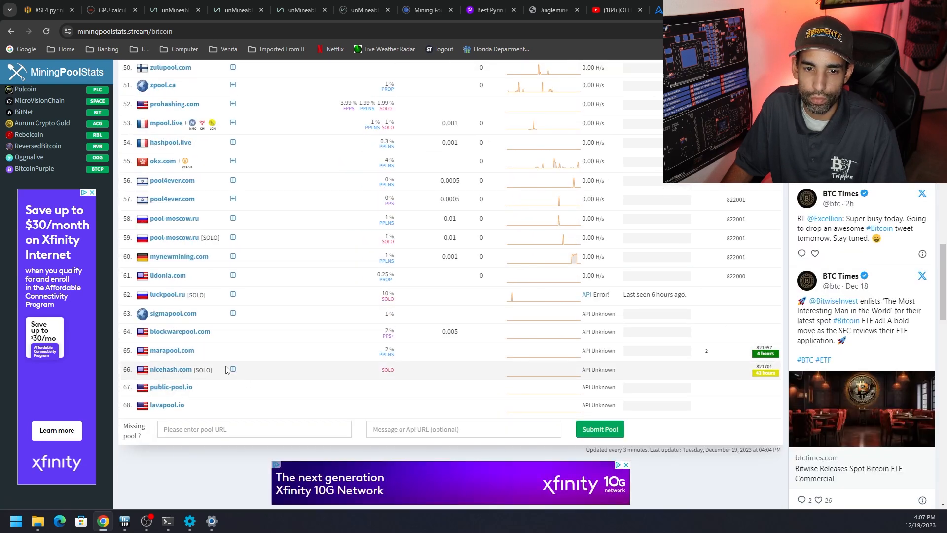
{"action": "scroll", "scroll_direction": "up", "scroll_amount": 3}
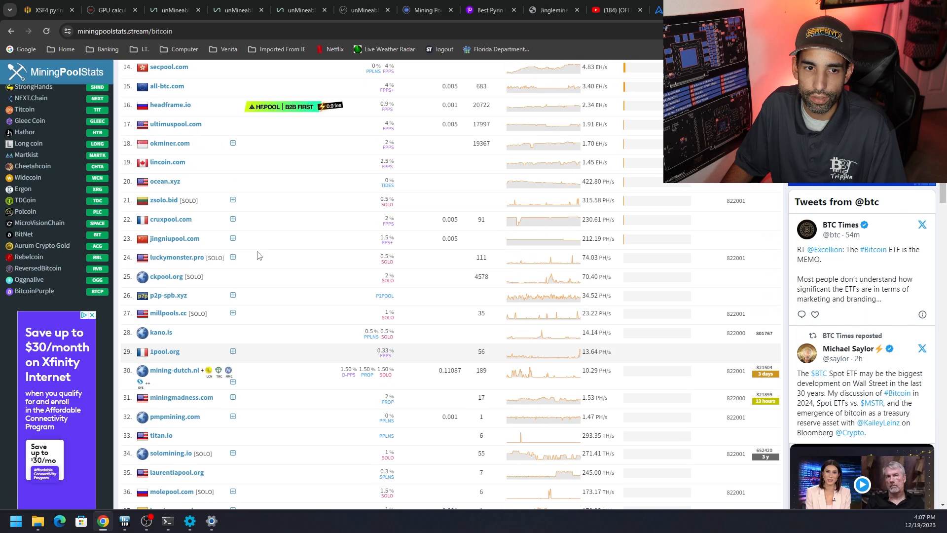
{"action": "scroll", "scroll_direction": "down", "scroll_amount": 3}
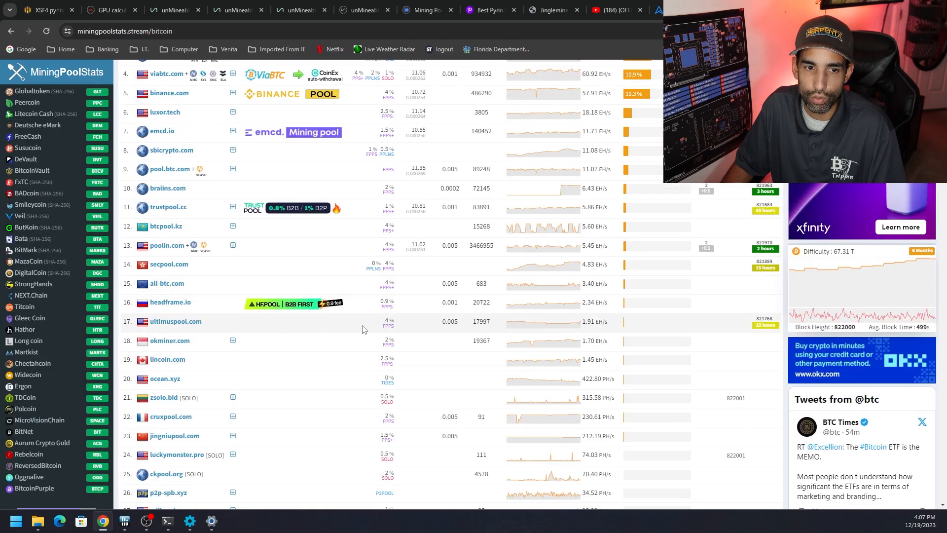
{"action": "scroll", "scroll_direction": "up", "scroll_amount": 3}
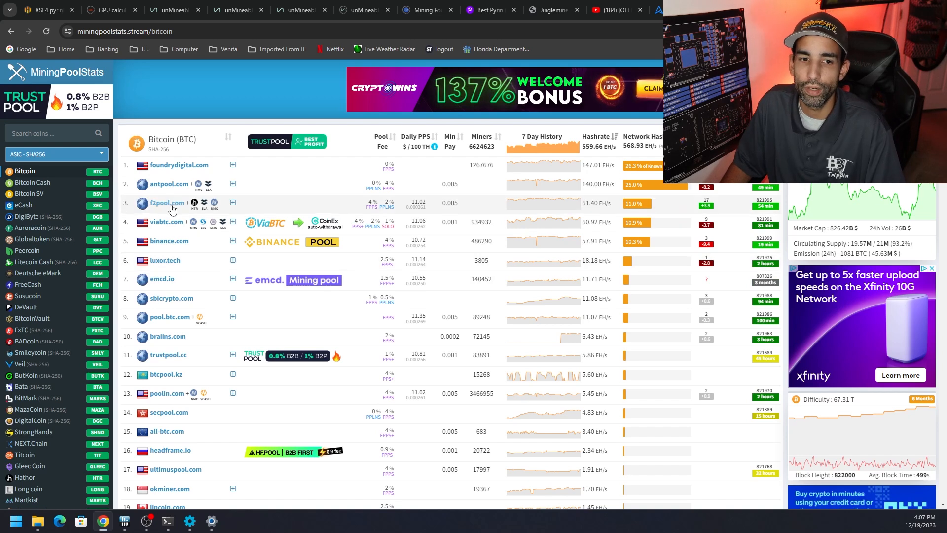
{"action": "mouse_move", "coordinate": [296, 322]}
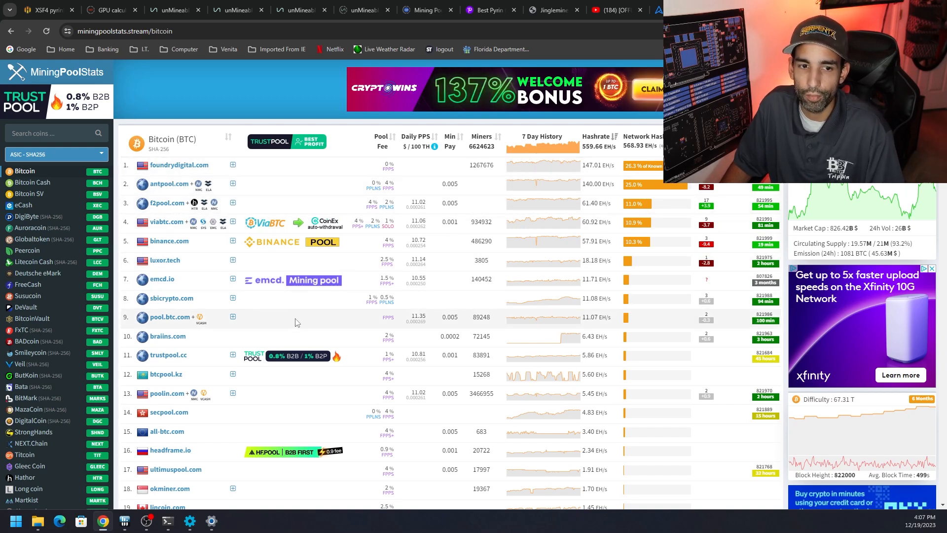
{"action": "scroll", "scroll_direction": "down", "scroll_amount": 3}
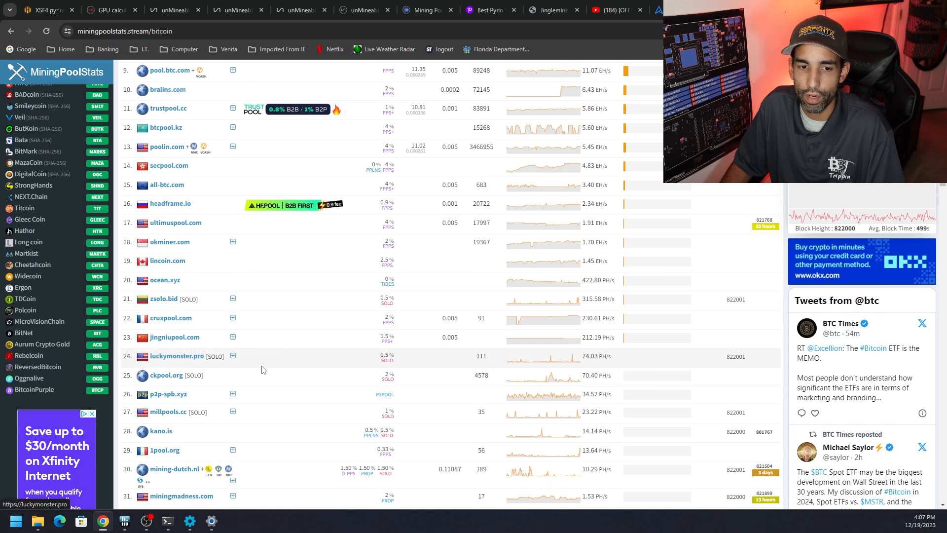
{"action": "scroll", "scroll_direction": "down", "scroll_amount": 3}
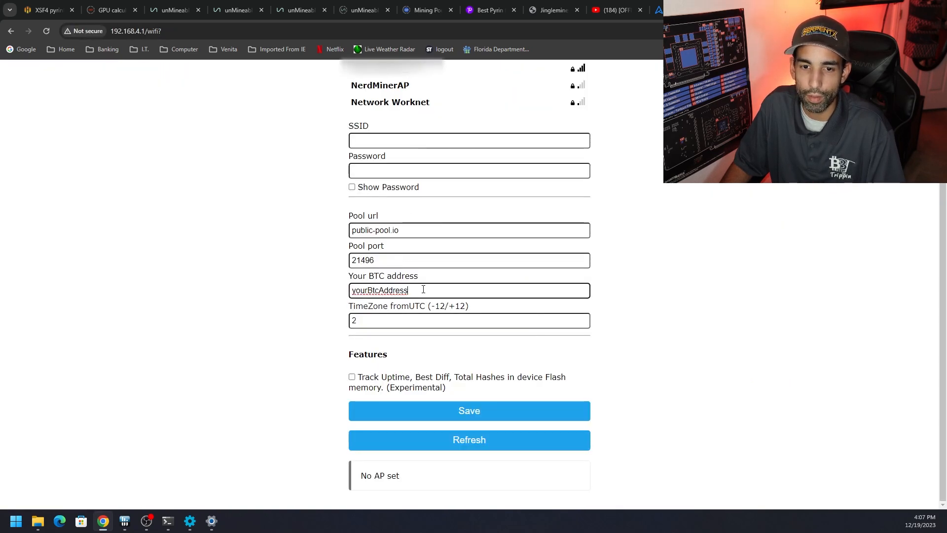
- Replace the placeholder BTC address with the text '8w2343eiorjhinasdio89y2w34i2342-034i23'
{"action": "double_click", "coordinate": [379, 290]}
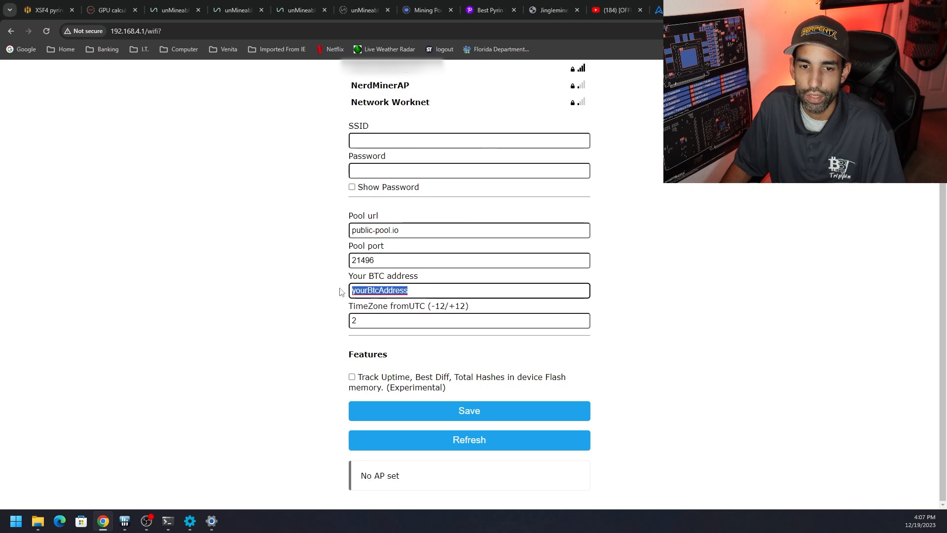
{"action": "type", "text": "8w234"}
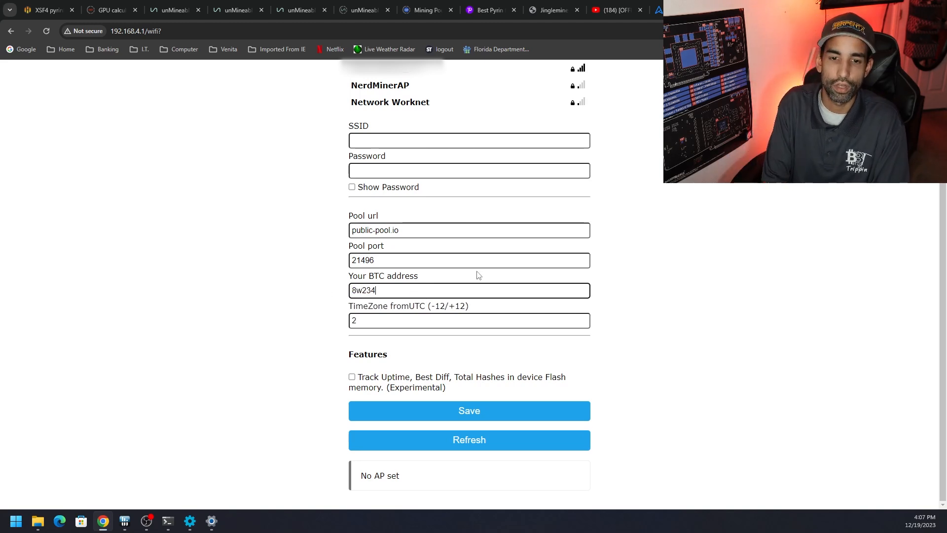
{"action": "type", "text": "3eiorjhin"}
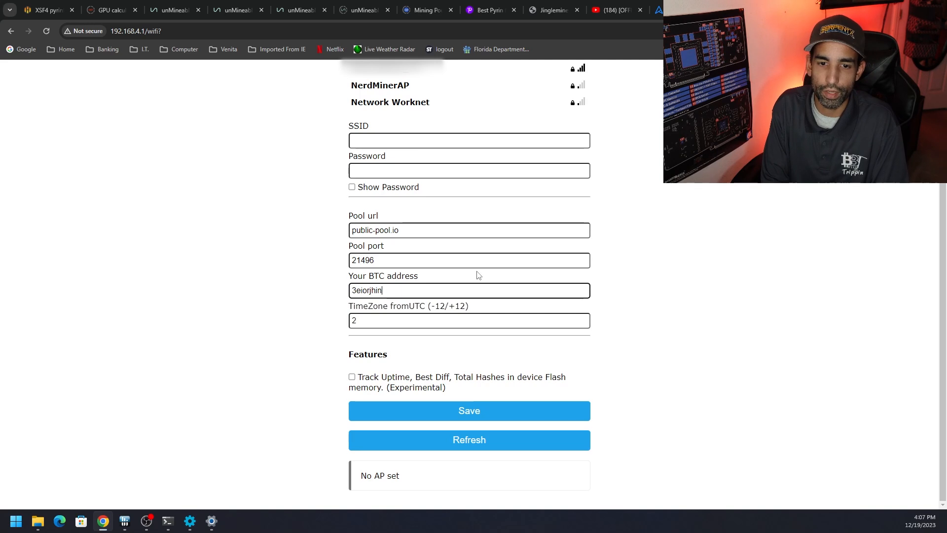
{"action": "type", "text": "asdio89y2w34i2342-034i23"}
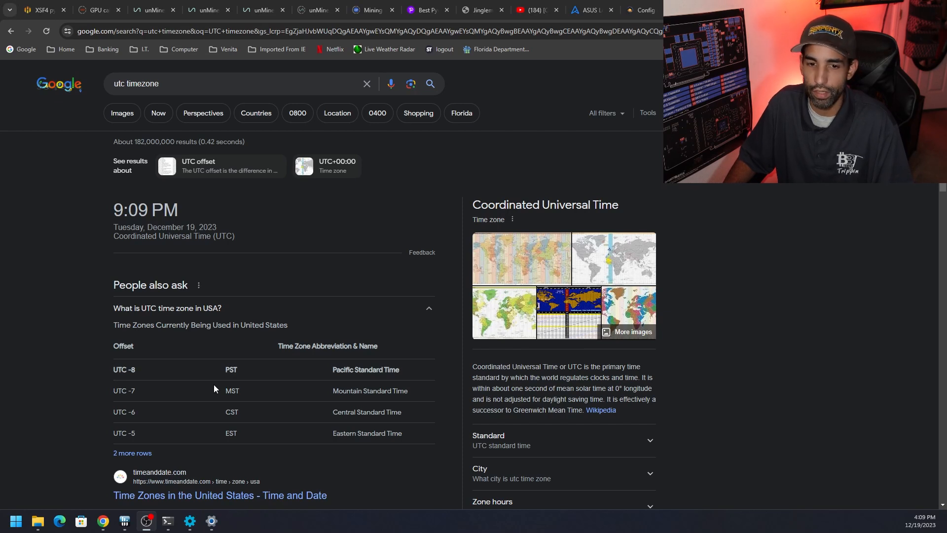
{"action": "mouse_move", "coordinate": [144, 388]}
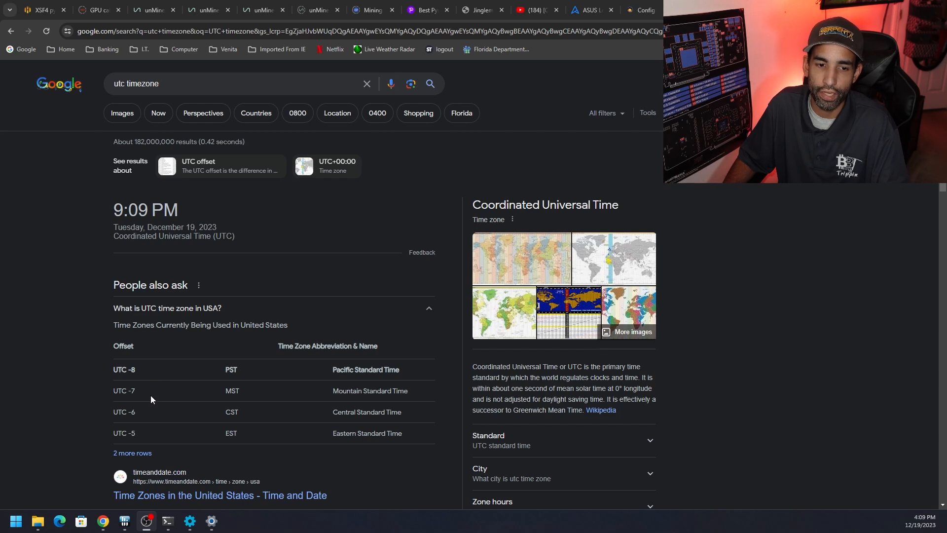
{"action": "mouse_move", "coordinate": [140, 420]}
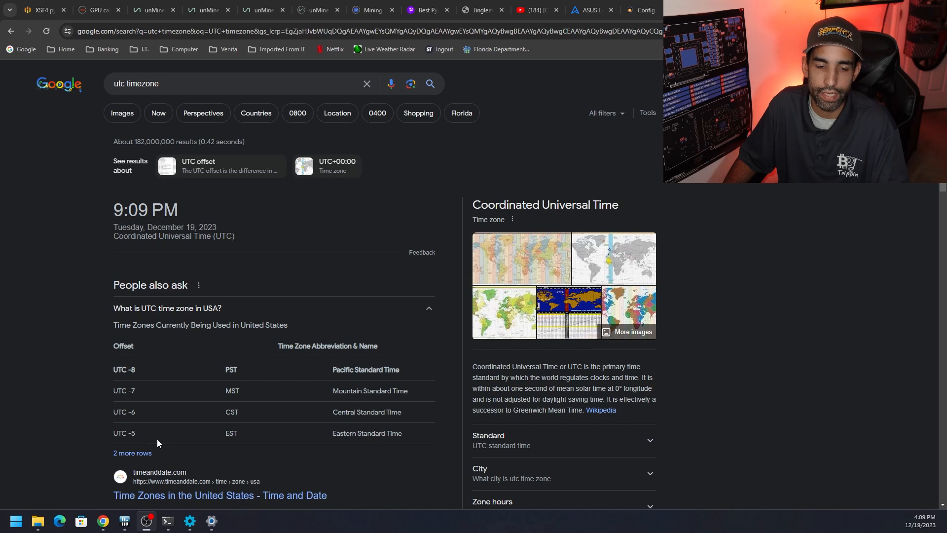
{"action": "mouse_move", "coordinate": [205, 380]}
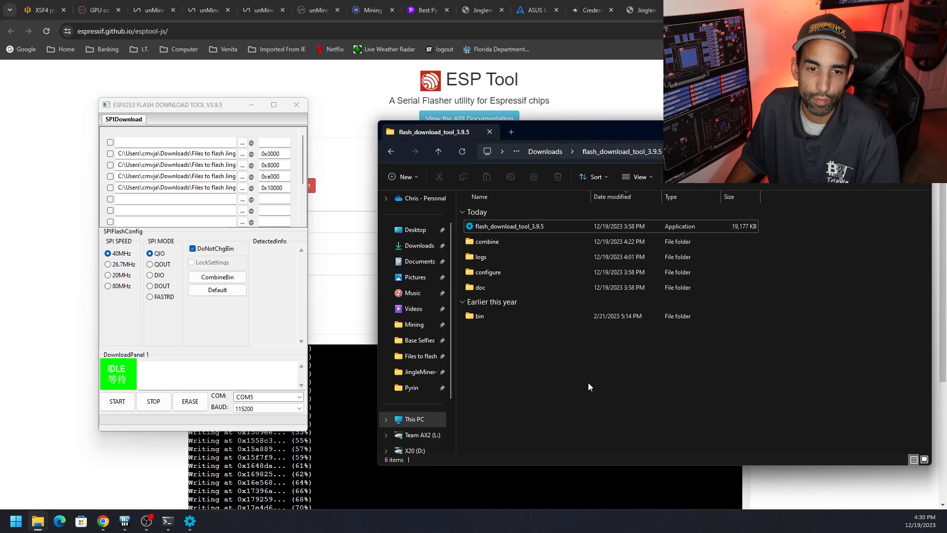
- Move the Flash Download Tool window left and dismiss it to reveal ESP Tool
{"action": "left_click_drag", "start_coordinate": [181, 105], "coordinate": [145, 108]}
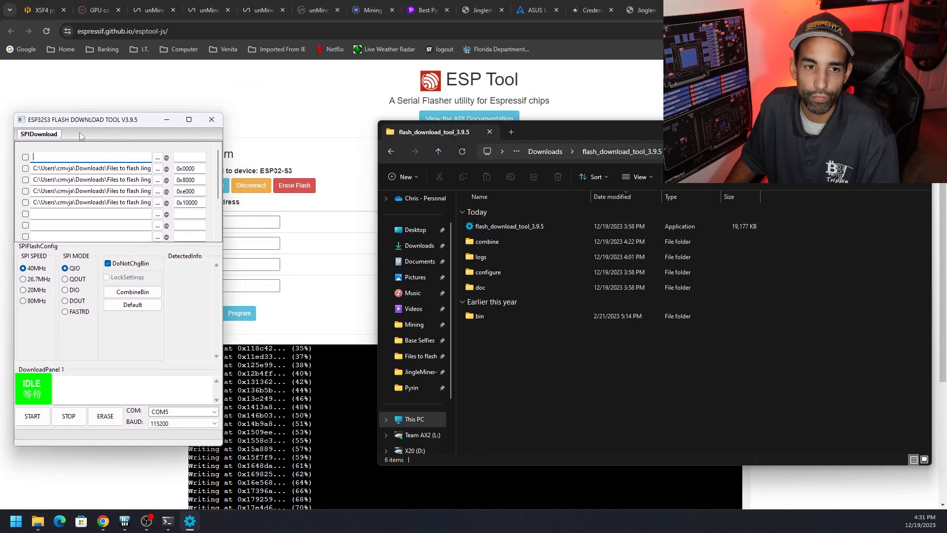
{"action": "left_click", "coordinate": [509, 226]}
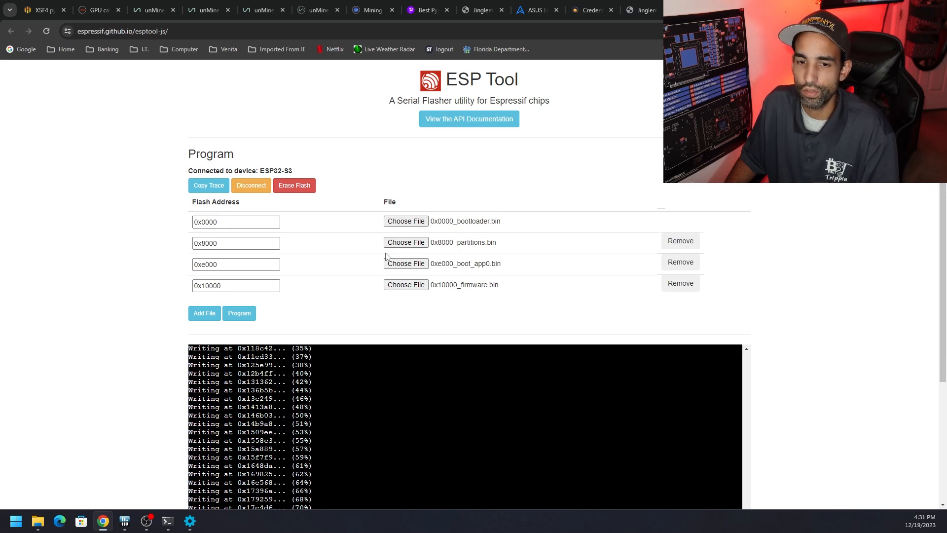
{"action": "mouse_move", "coordinate": [488, 231]}
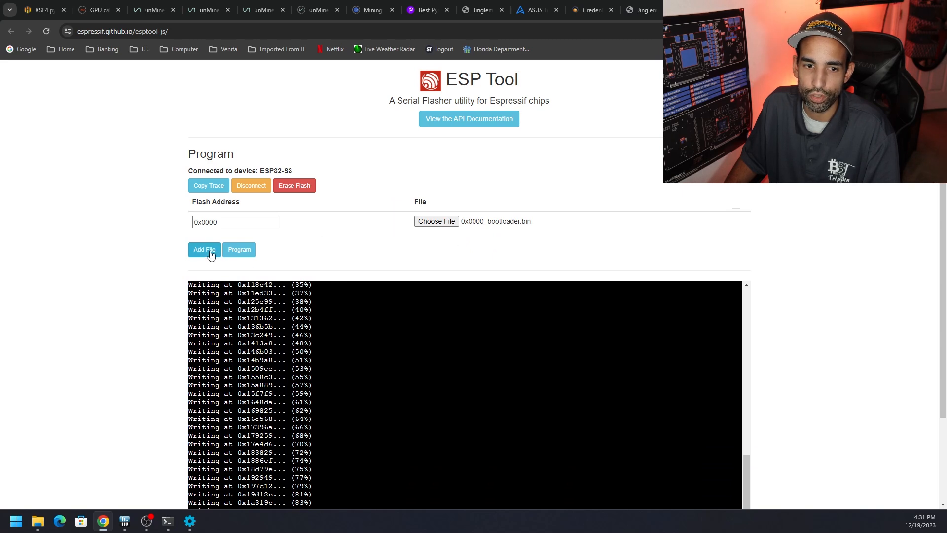
- Add two file rows and choose 0x10000_firmware.bin for the next row
{"action": "left_click", "coordinate": [204, 250]}
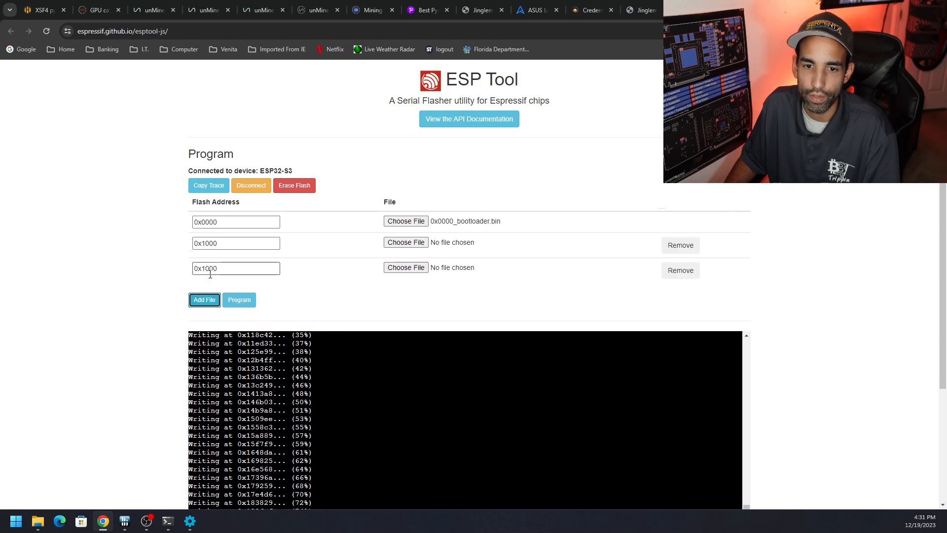
{"action": "left_click", "coordinate": [204, 299]}
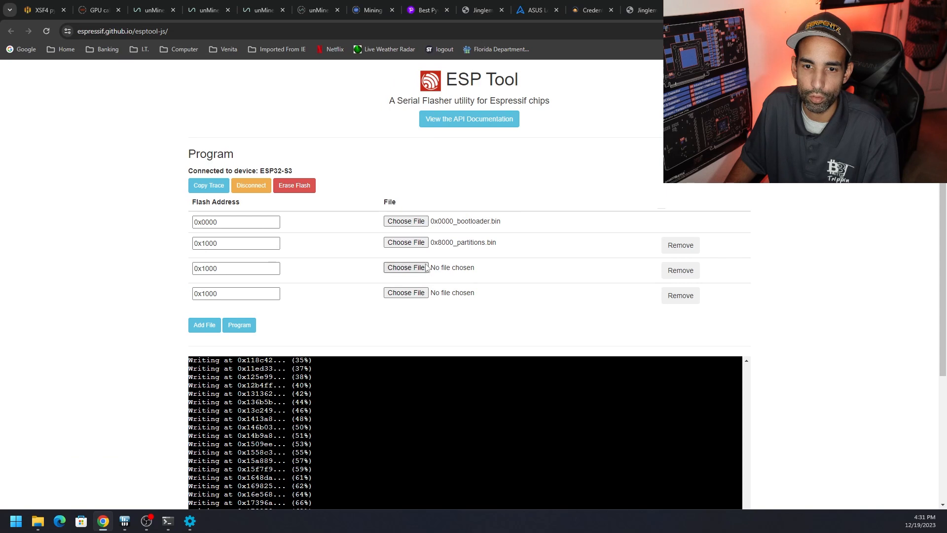
{"action": "left_click", "coordinate": [406, 267]}
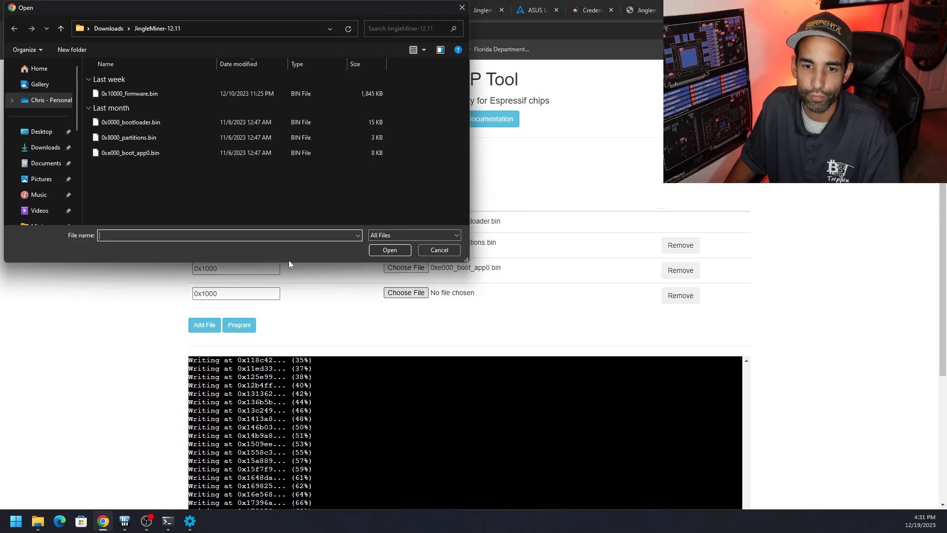
{"action": "left_click", "coordinate": [129, 93]}
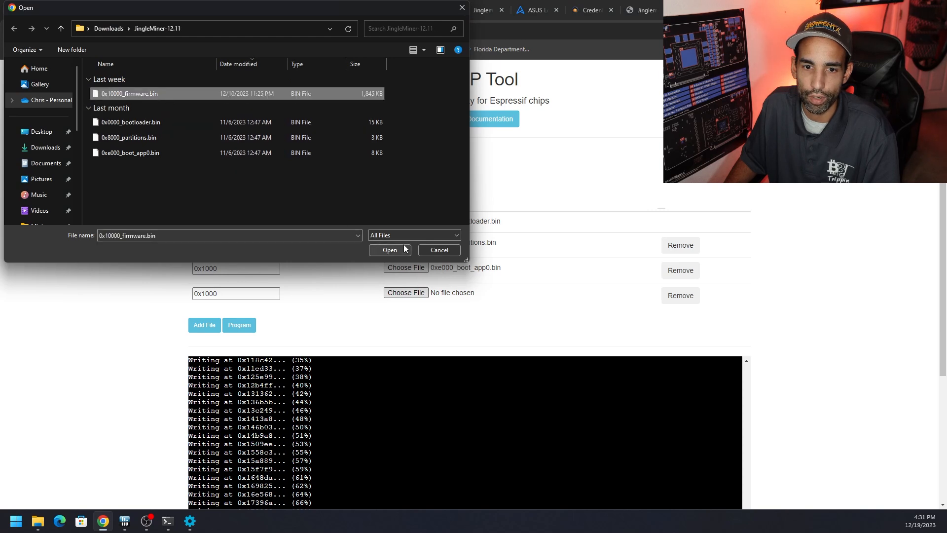
{"action": "left_click", "coordinate": [389, 249]}
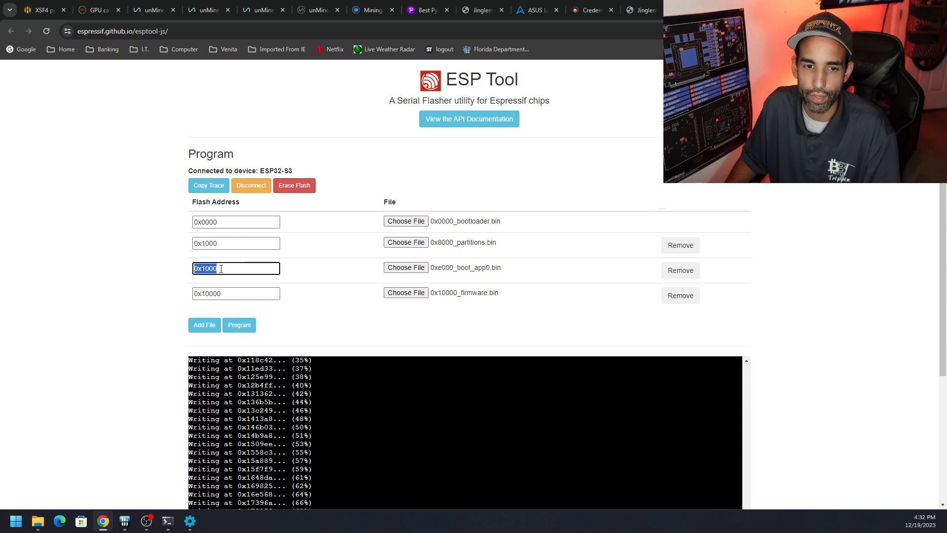
- Clear the wrong flash address in the third row
{"action": "key", "text": "Backspace"}
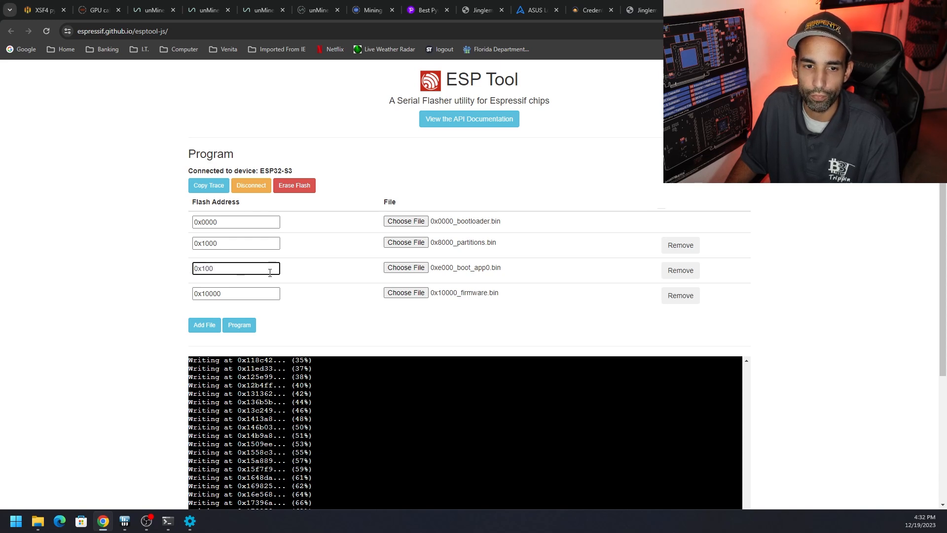
{"action": "key", "text": "Backspace"}
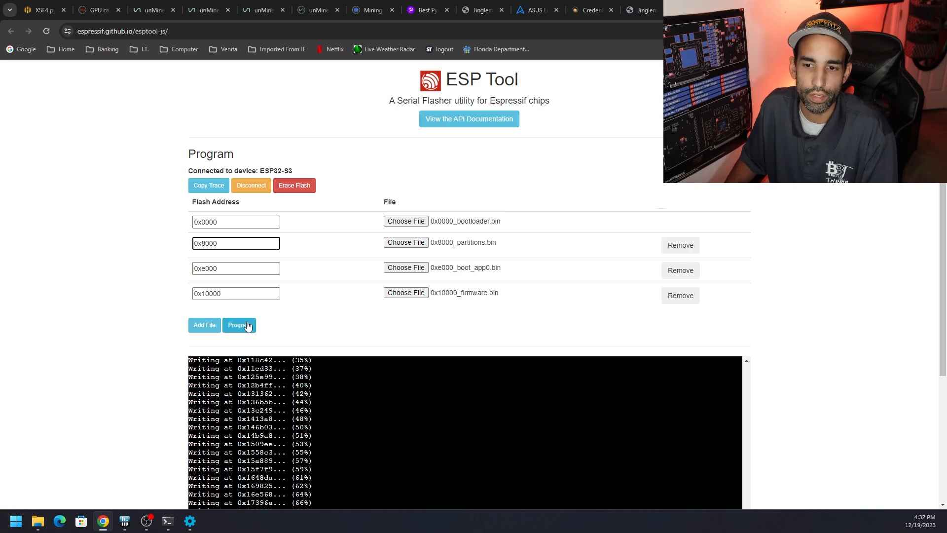
{"action": "scroll", "scroll_direction": "down", "scroll_amount": 3}
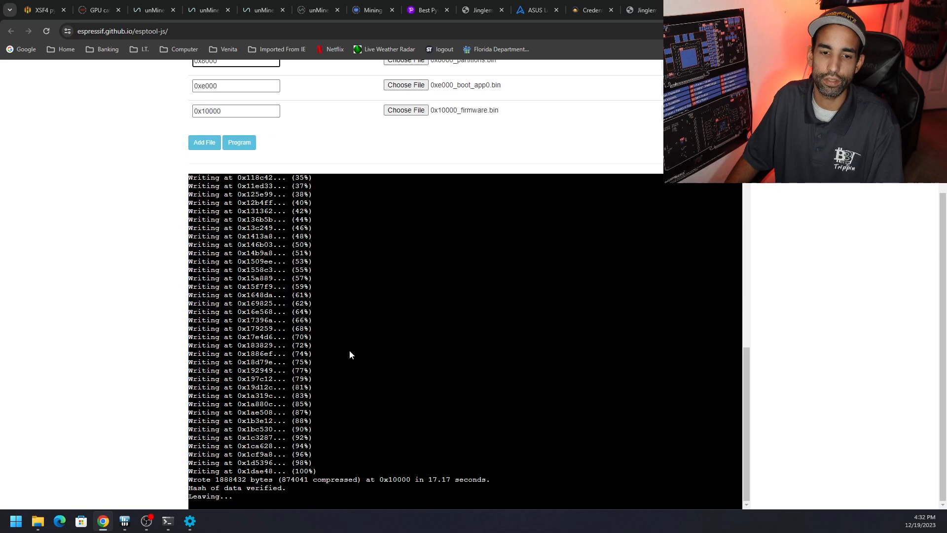